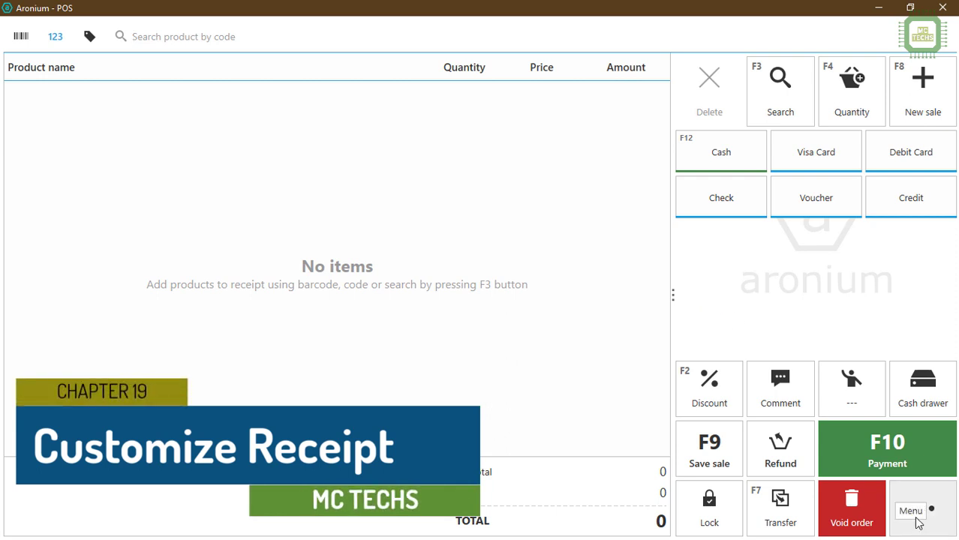
- Open Settings from the Menu on Print options, showing the EPSON TM-T81III Receipt printer
left_click(910, 511)
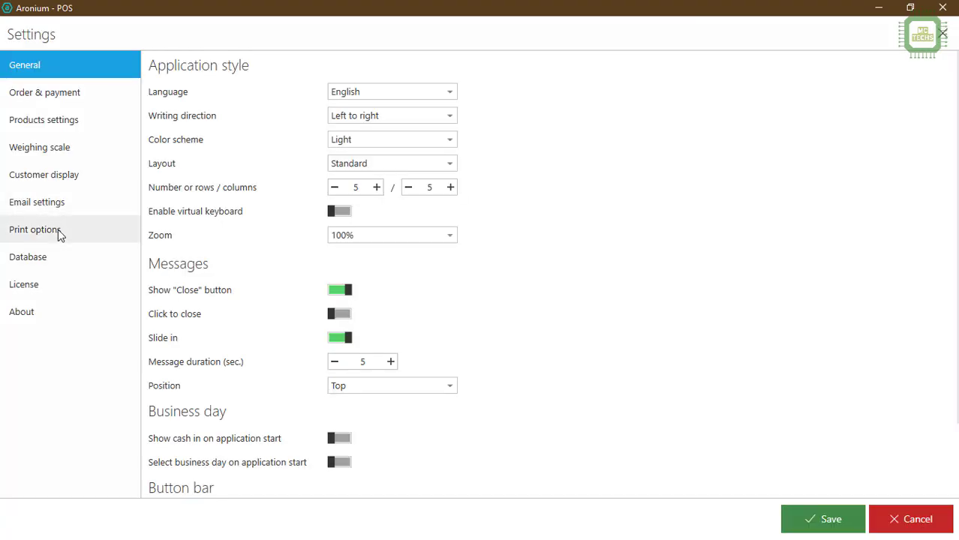
left_click(34, 229)
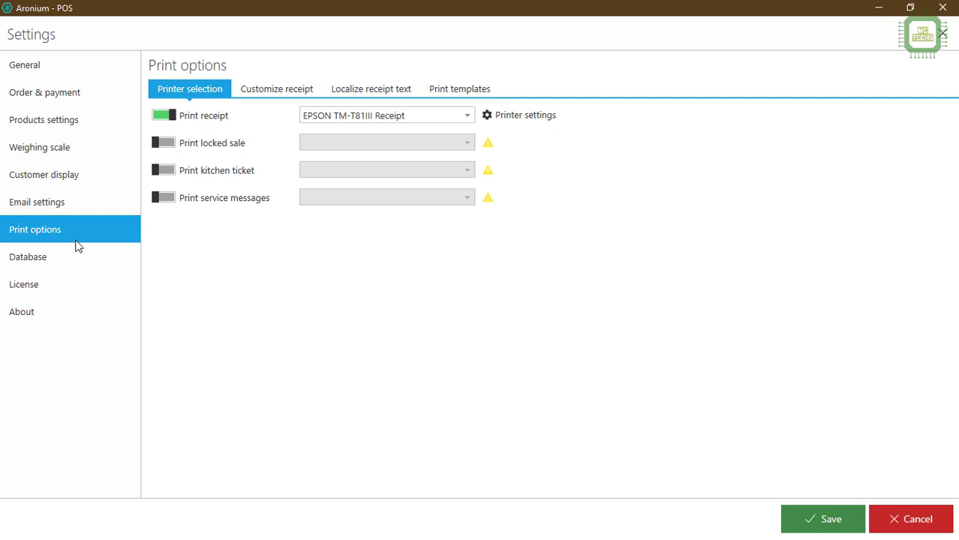
mouse_move(214, 124)
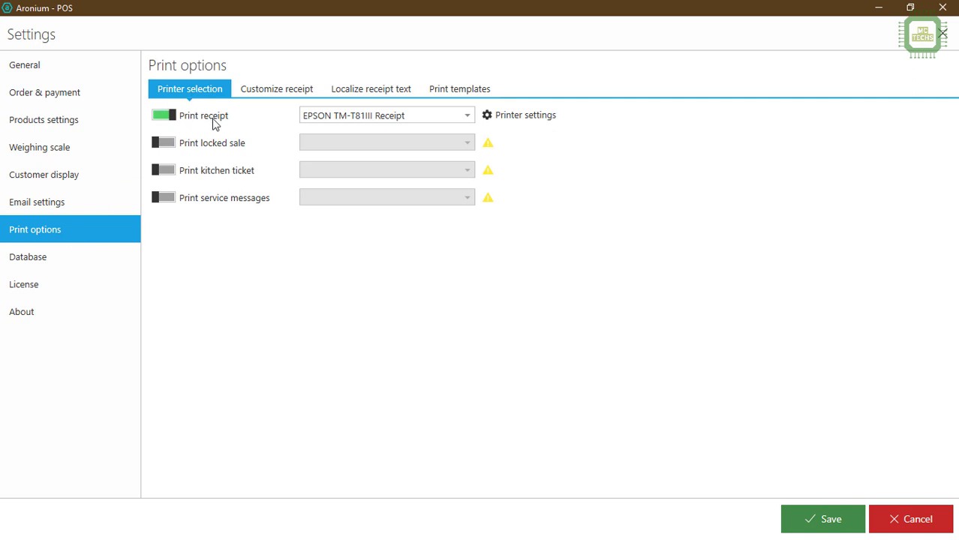
mouse_move(331, 124)
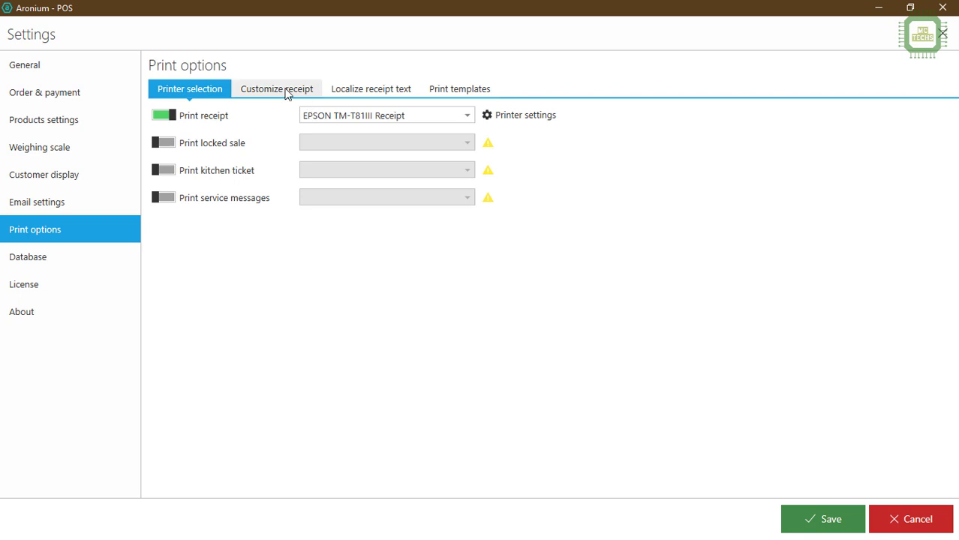
- On the Customize receipt tab, switch on Use system currency format
left_click(276, 89)
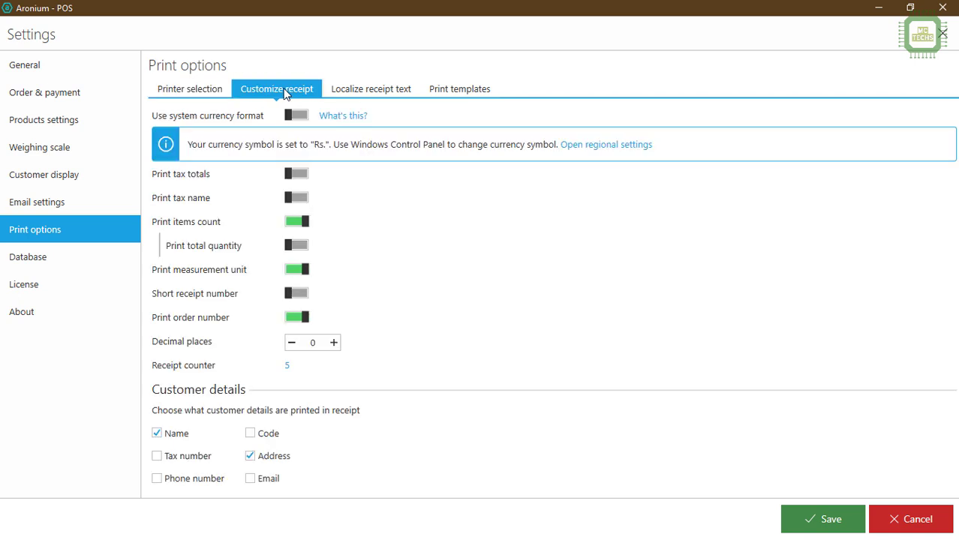
mouse_move(256, 121)
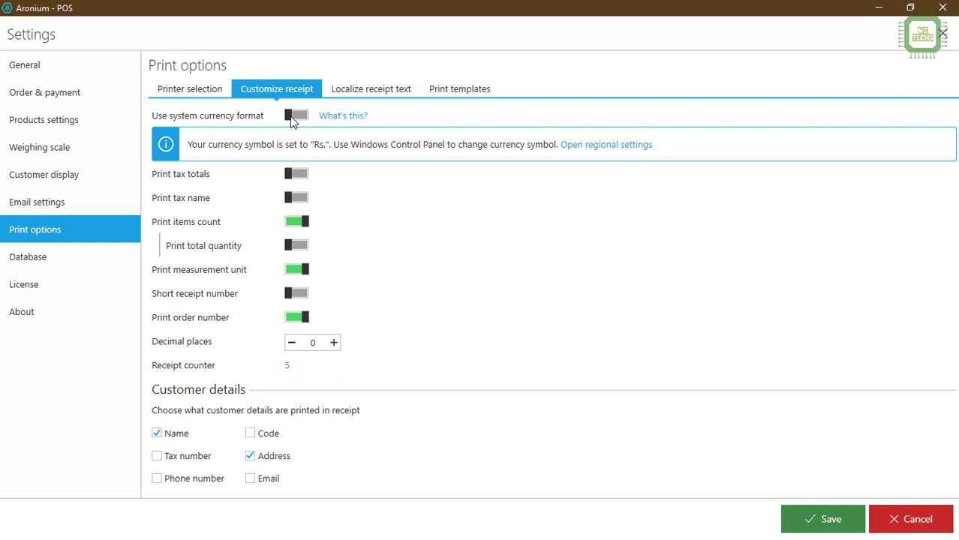
left_click(297, 115)
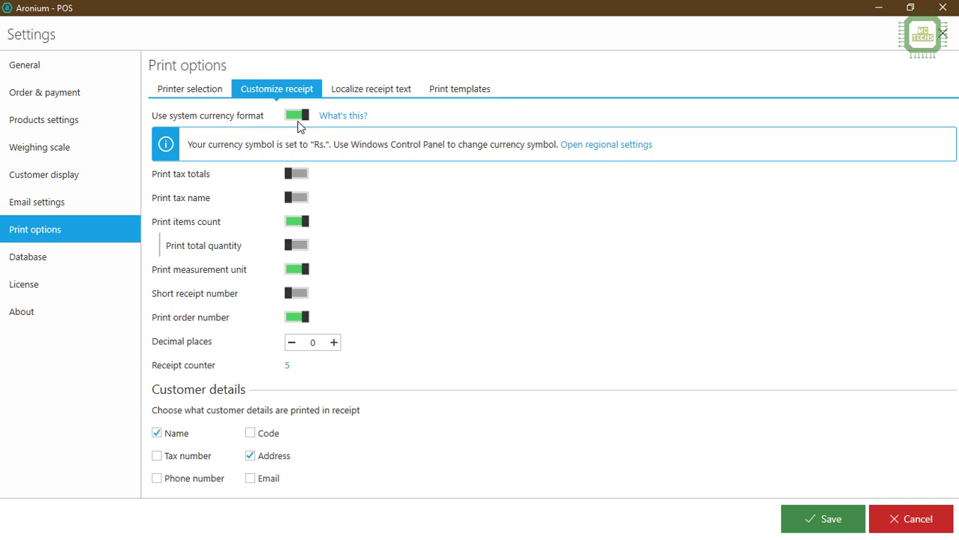
mouse_move(306, 123)
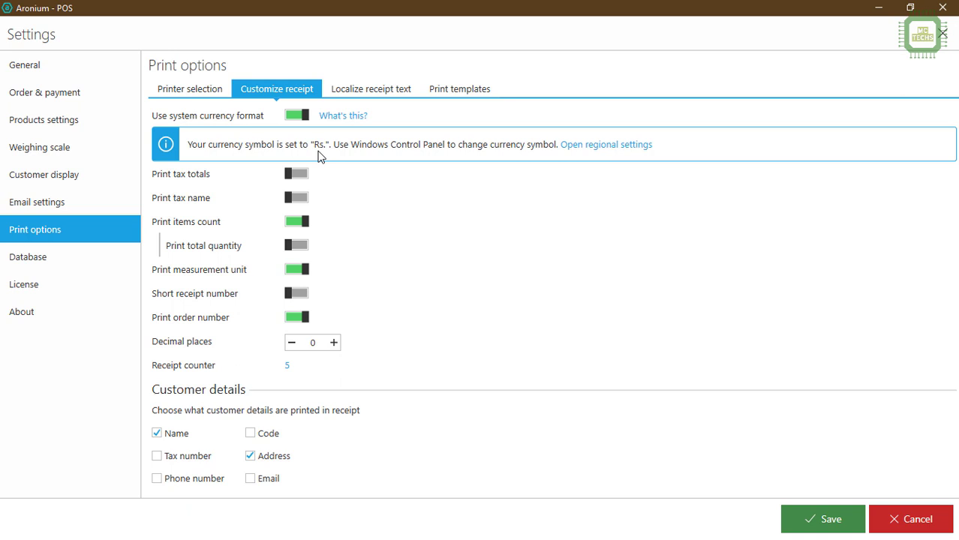
mouse_move(201, 185)
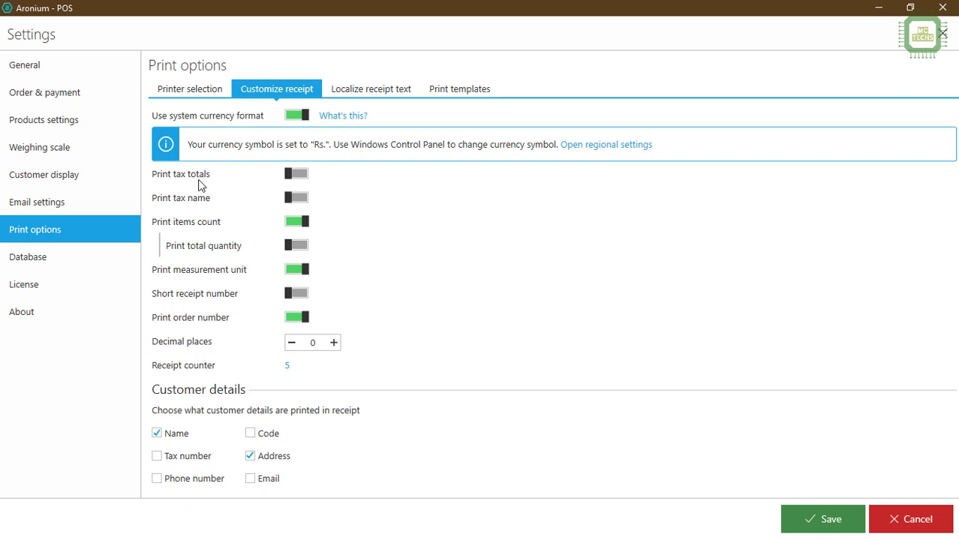
mouse_move(272, 181)
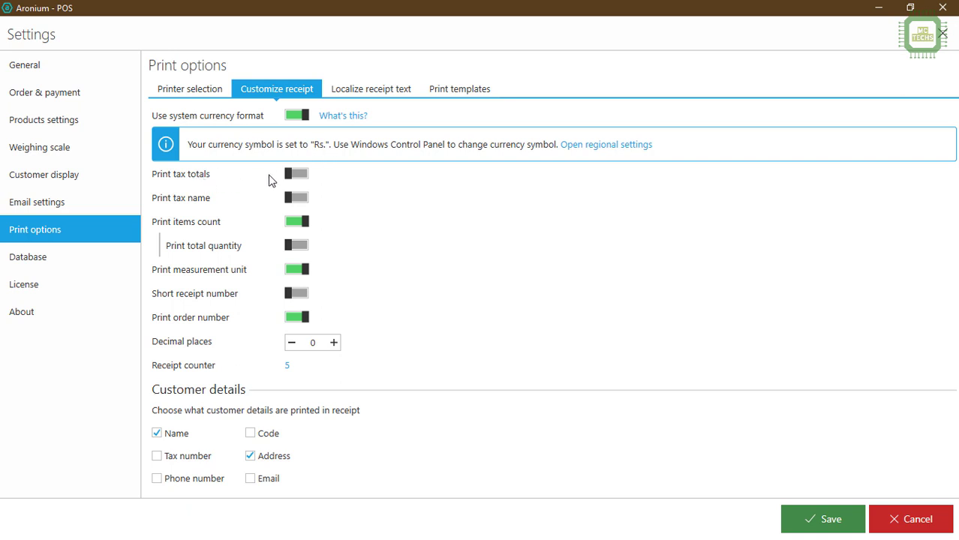
mouse_move(293, 182)
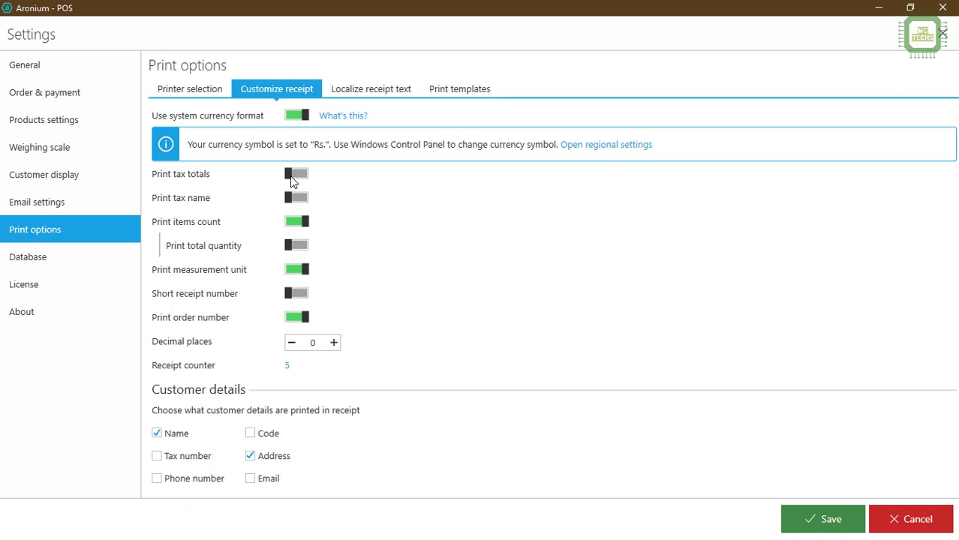
mouse_move(289, 203)
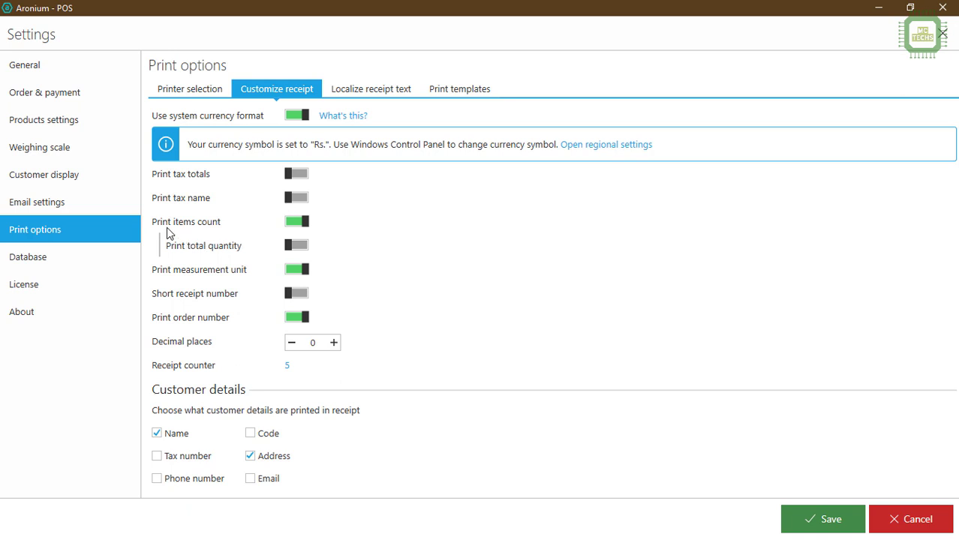
mouse_move(216, 256)
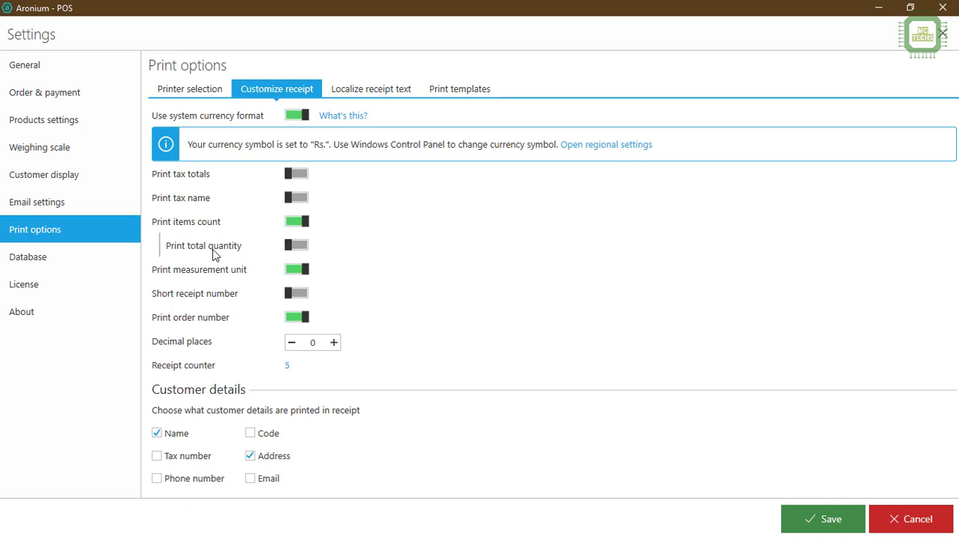
- Enable the Print total quantity and Short receipt number toggles for receipts
left_click(296, 245)
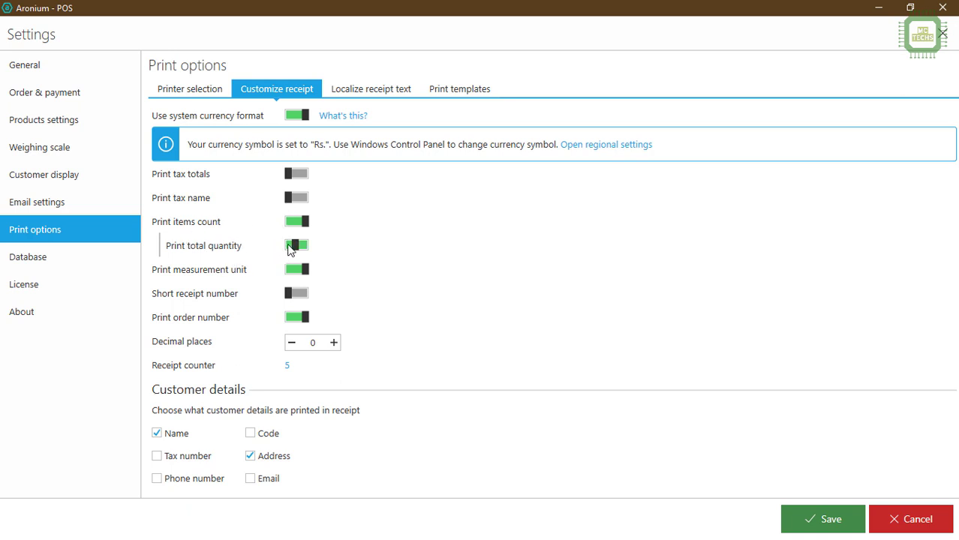
left_click(297, 245)
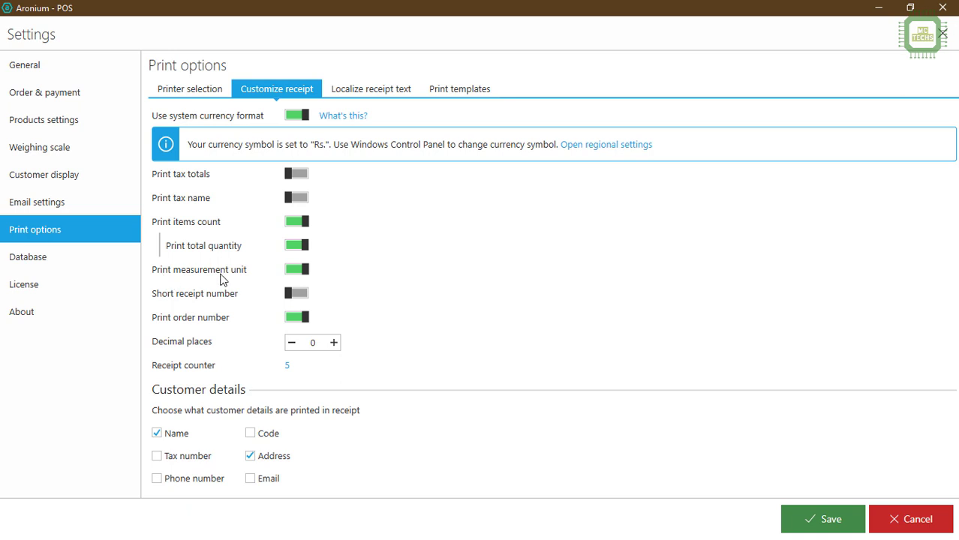
mouse_move(288, 287)
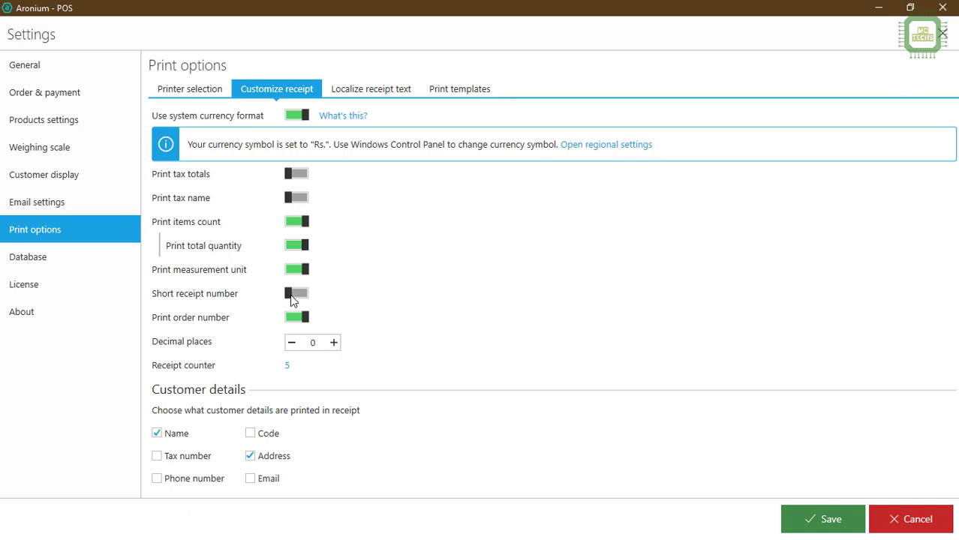
left_click(296, 294)
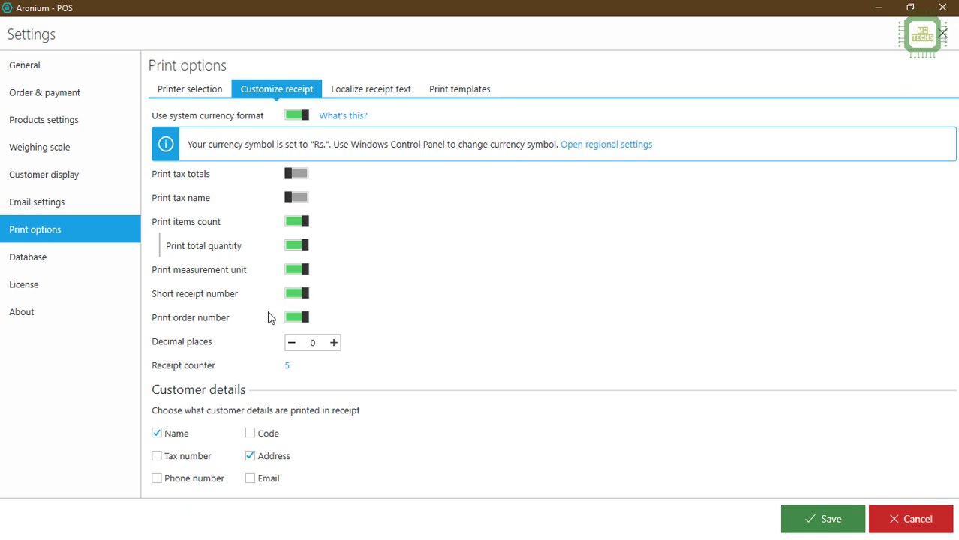
mouse_move(180, 329)
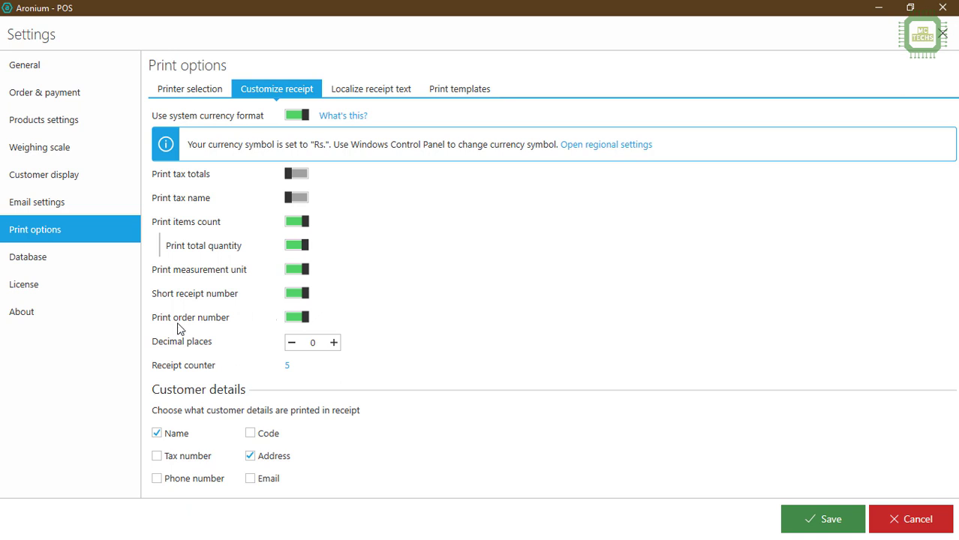
mouse_move(314, 325)
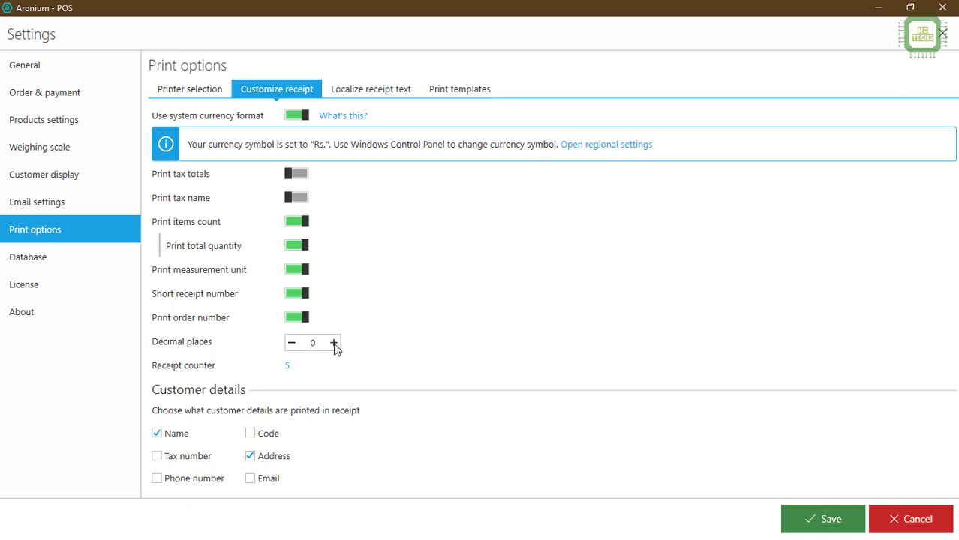
- Raise receipt decimal places to 2 and move on to the receipt text and print templates
left_click(334, 343)
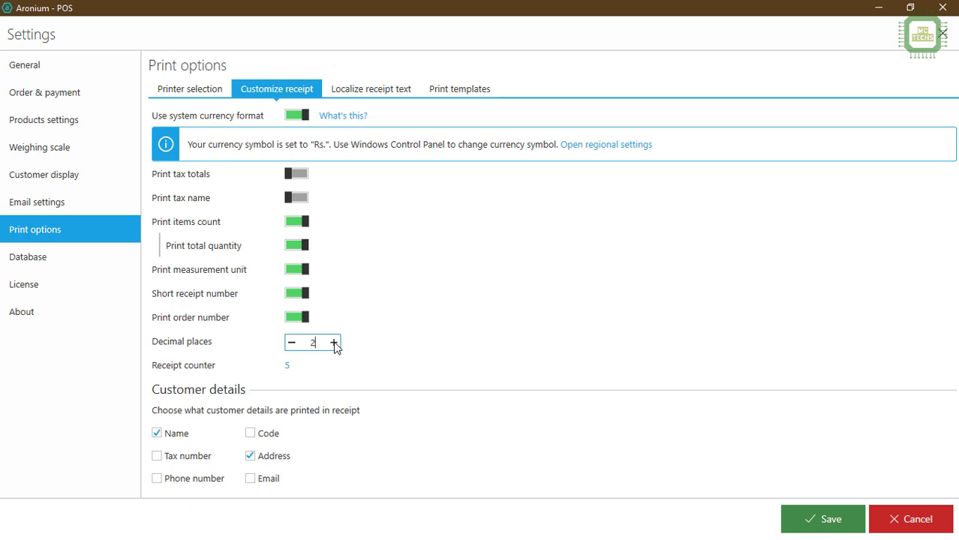
mouse_move(269, 373)
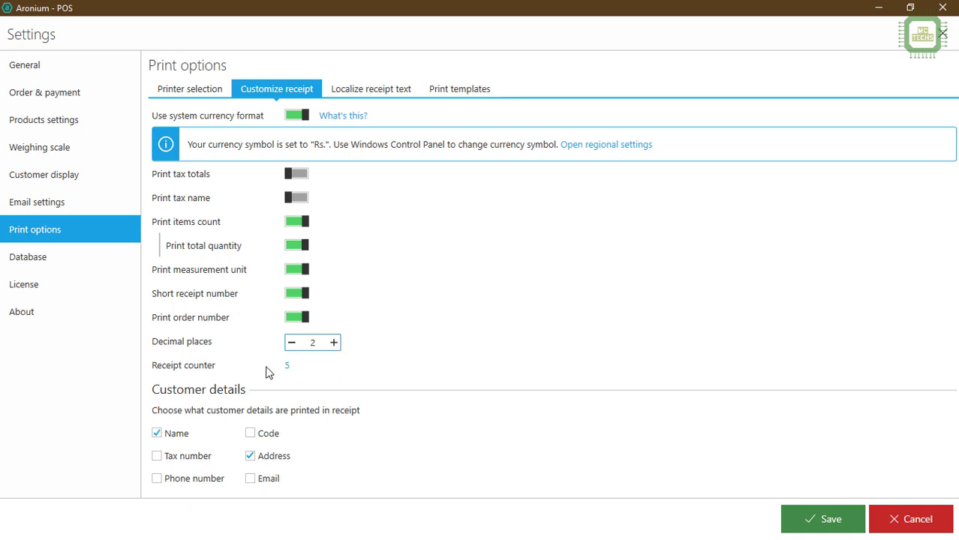
mouse_move(288, 368)
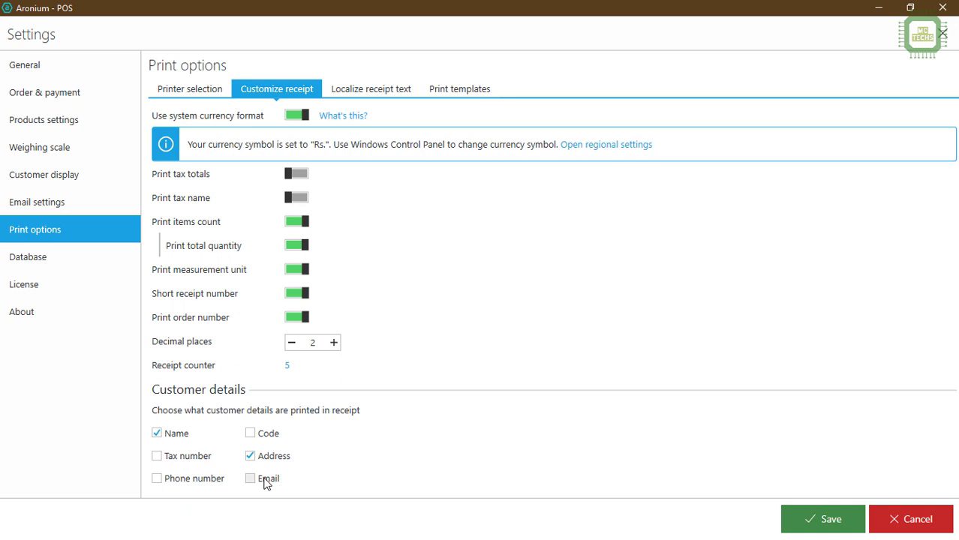
left_click(371, 89)
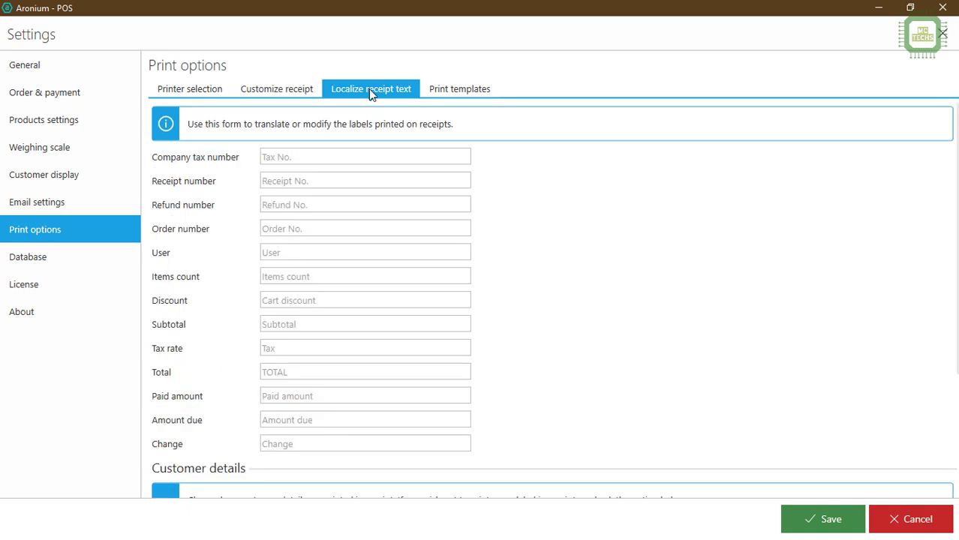
mouse_move(385, 102)
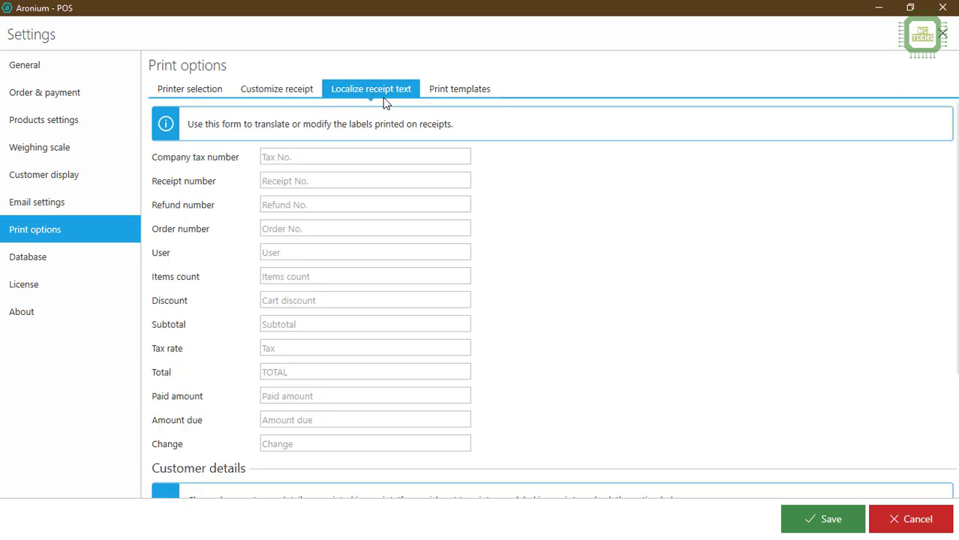
left_click(459, 89)
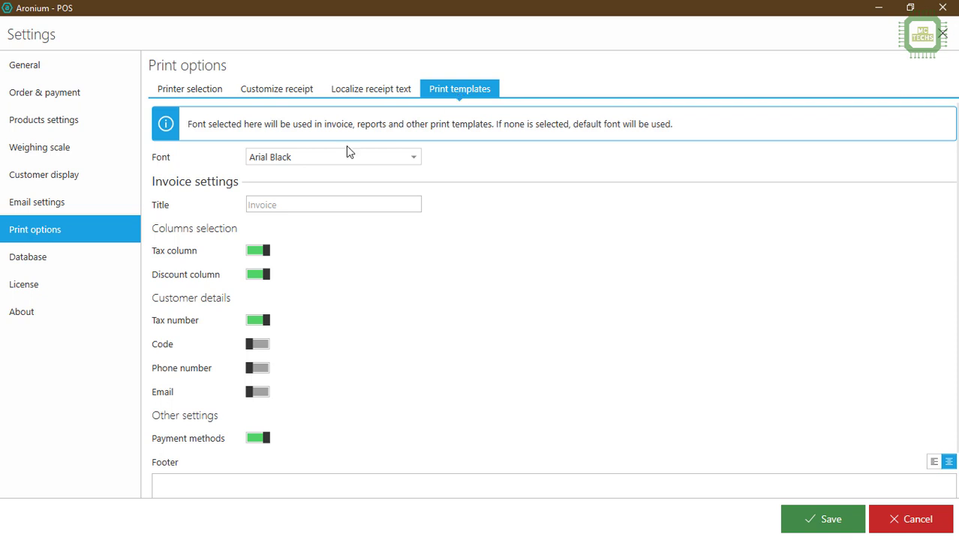
mouse_move(188, 173)
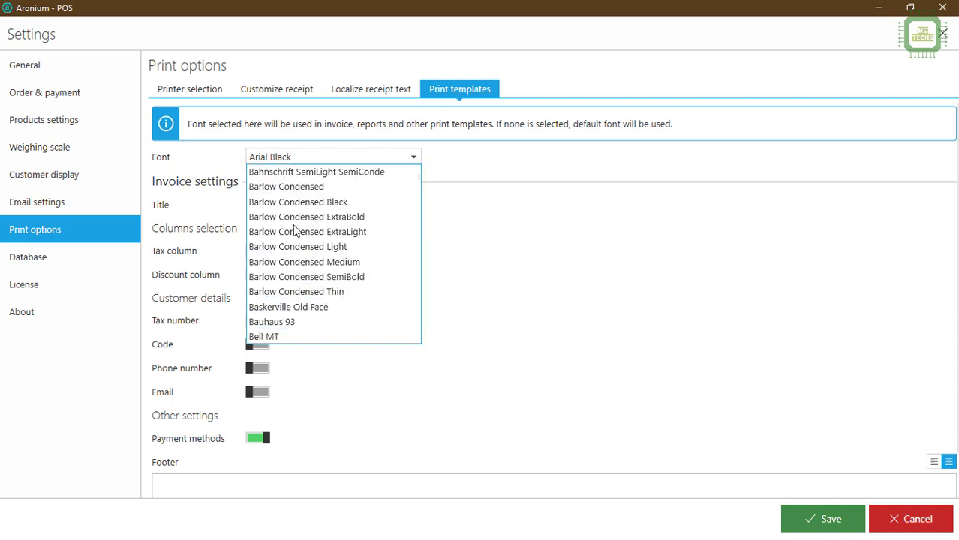
- Change the print templates font from Arial Black to Calibri Light
scroll("down", 3)
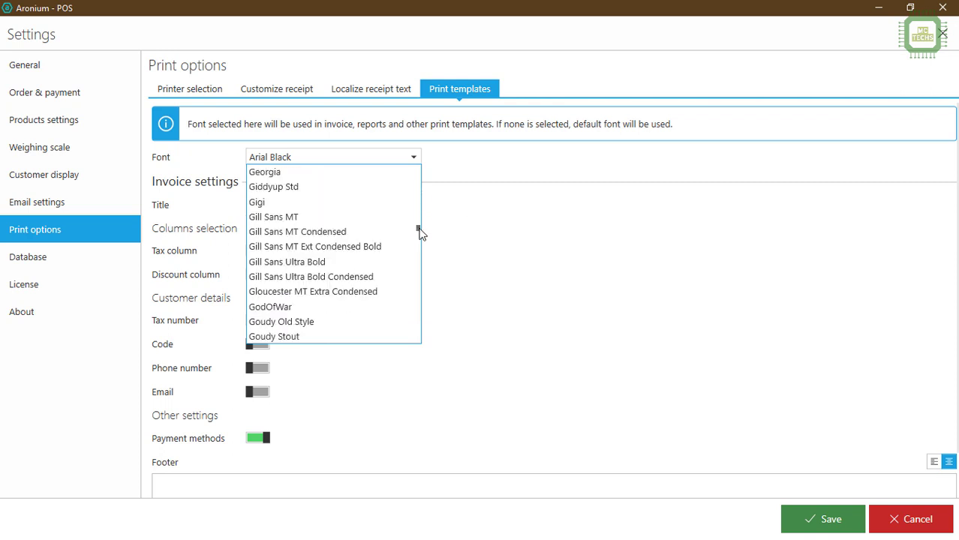
scroll("down", 3)
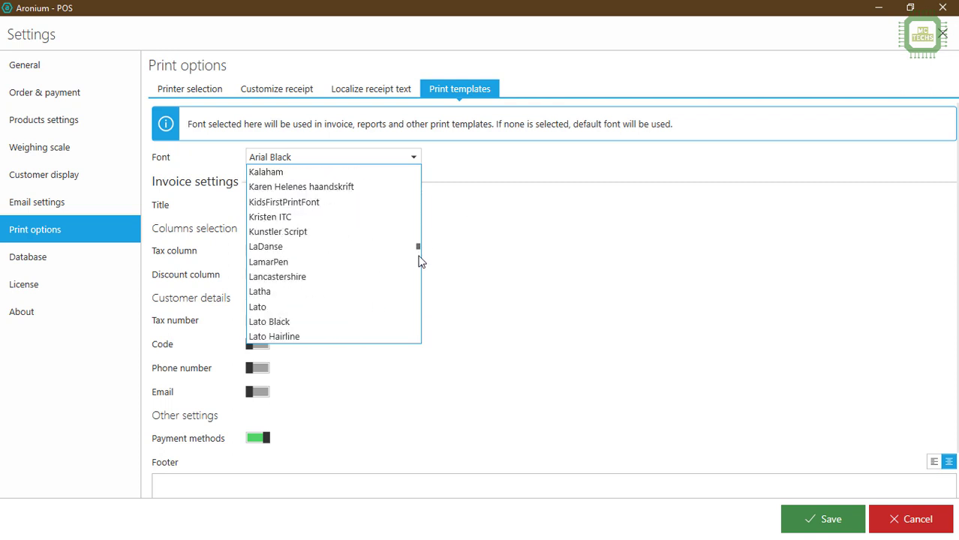
scroll("up", 3)
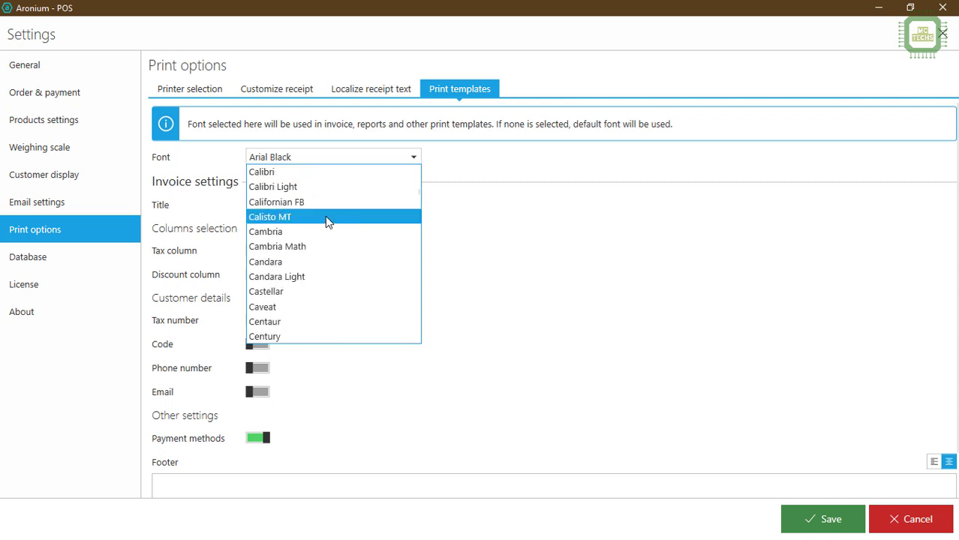
mouse_move(315, 172)
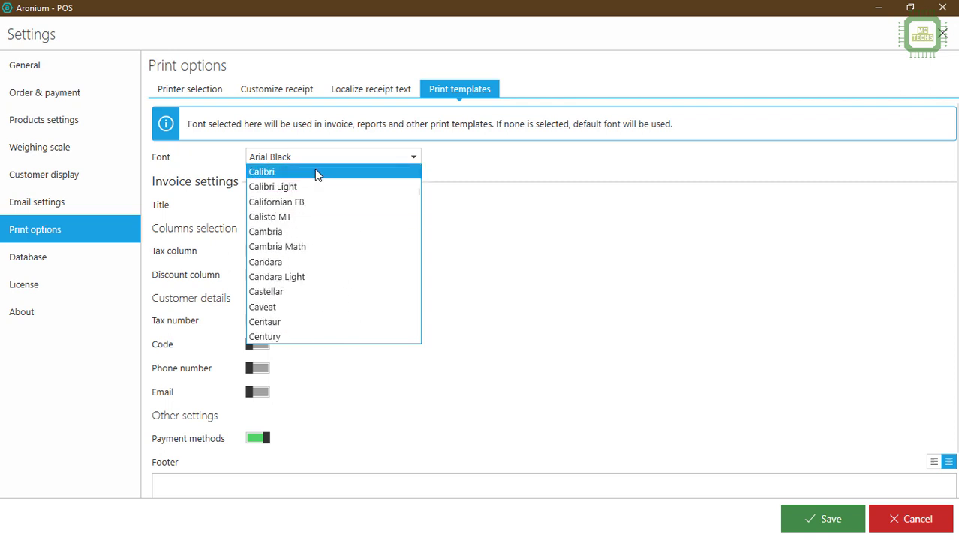
mouse_move(313, 187)
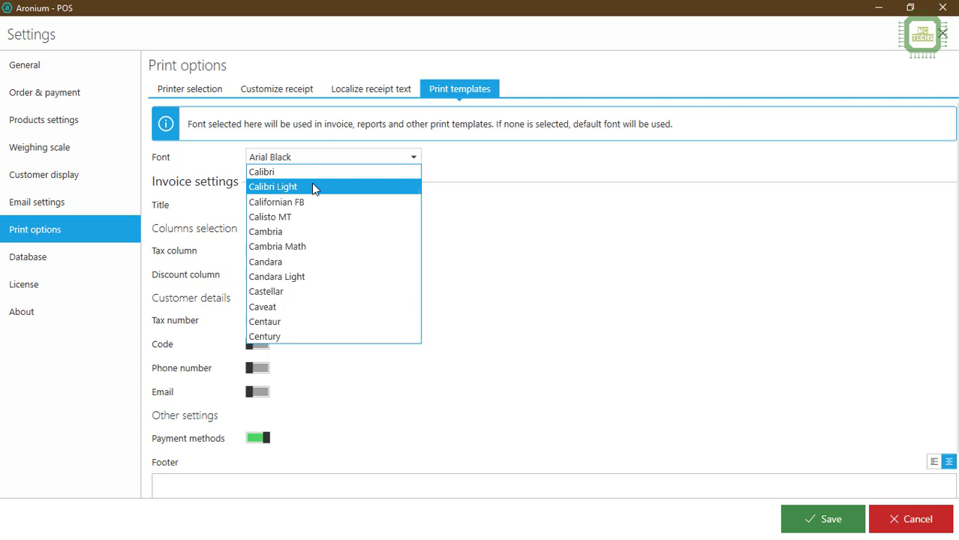
left_click(273, 187)
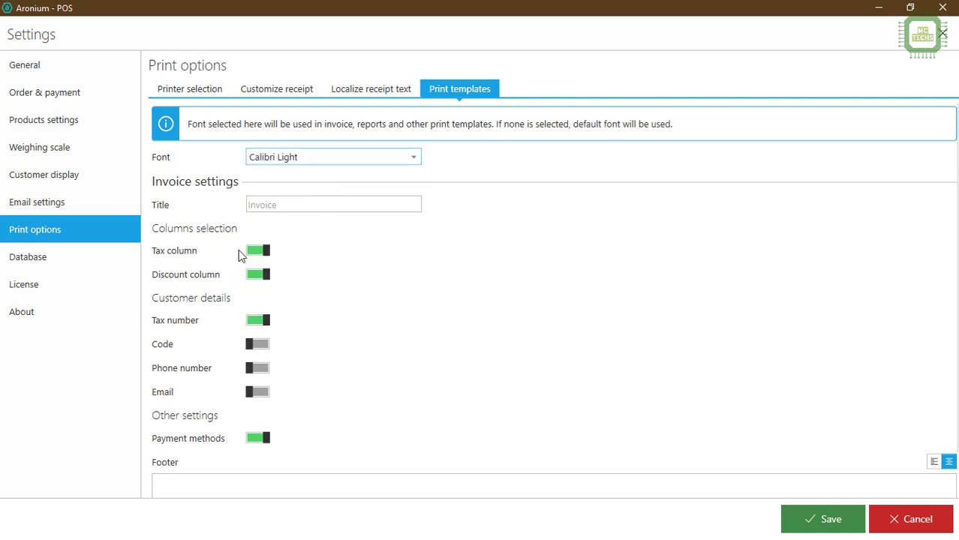
- Turn off the invoice Tax column and Tax number switches, leaving Discount column on
left_click(256, 250)
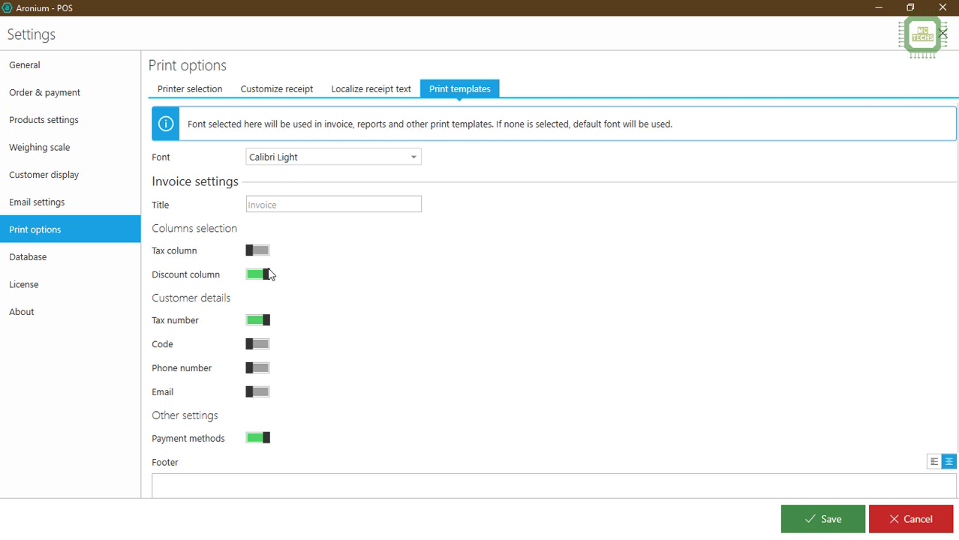
mouse_move(249, 284)
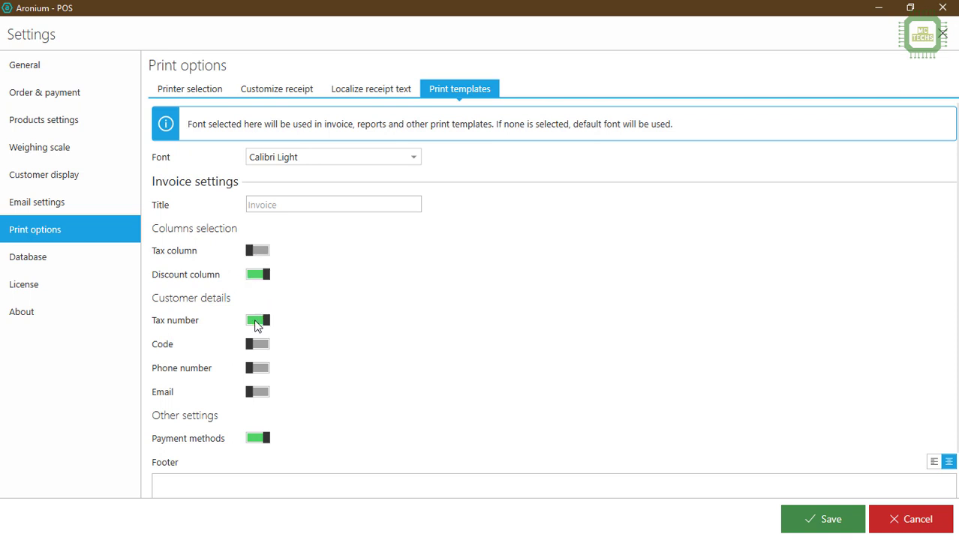
left_click(257, 321)
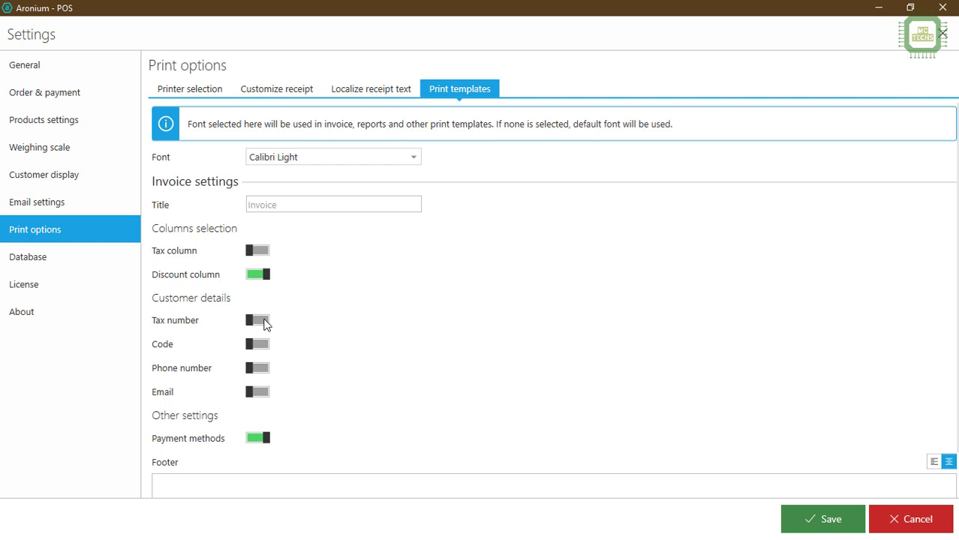
- Enter the invoice footer 'Thank you, Come Again!' and keep it centre-aligned
scroll("down", 3)
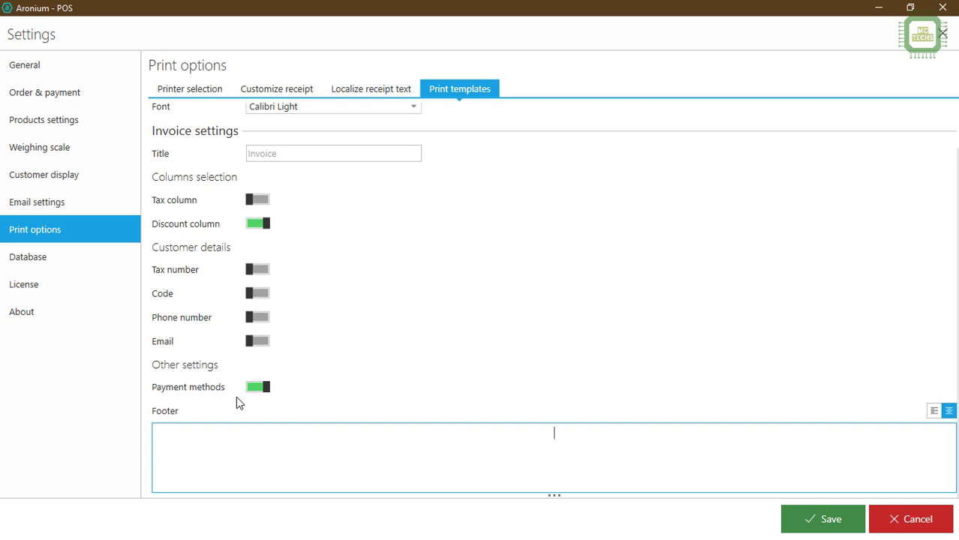
type("Thank you, Co")
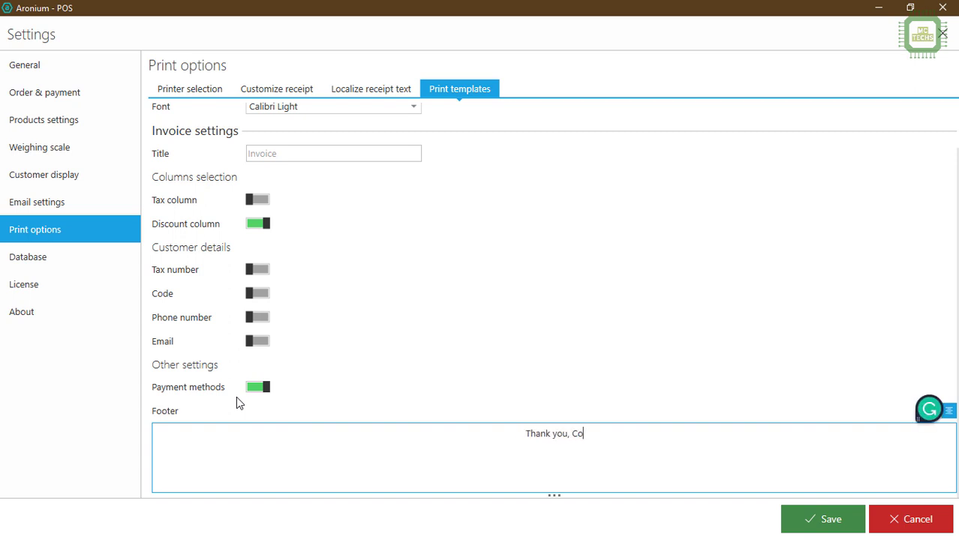
type("me Again!")
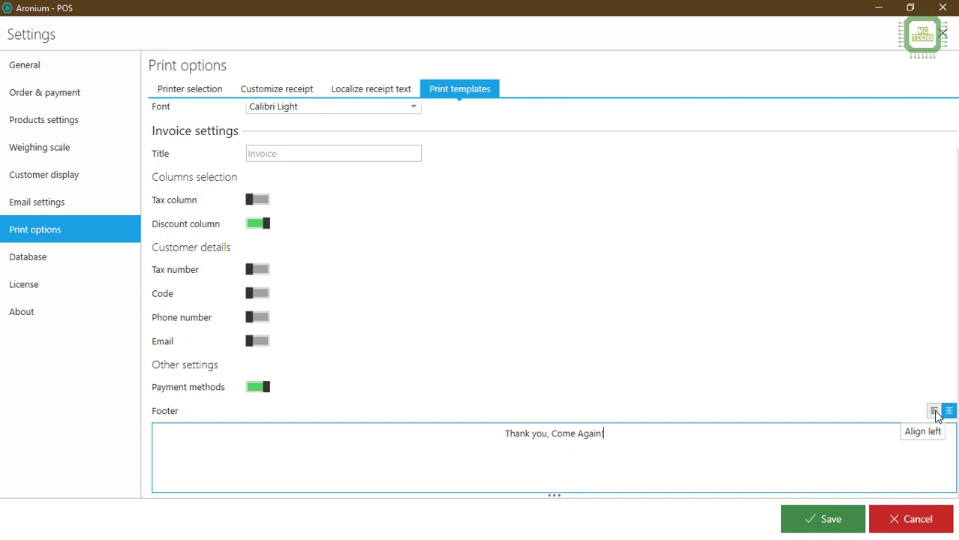
left_click(935, 410)
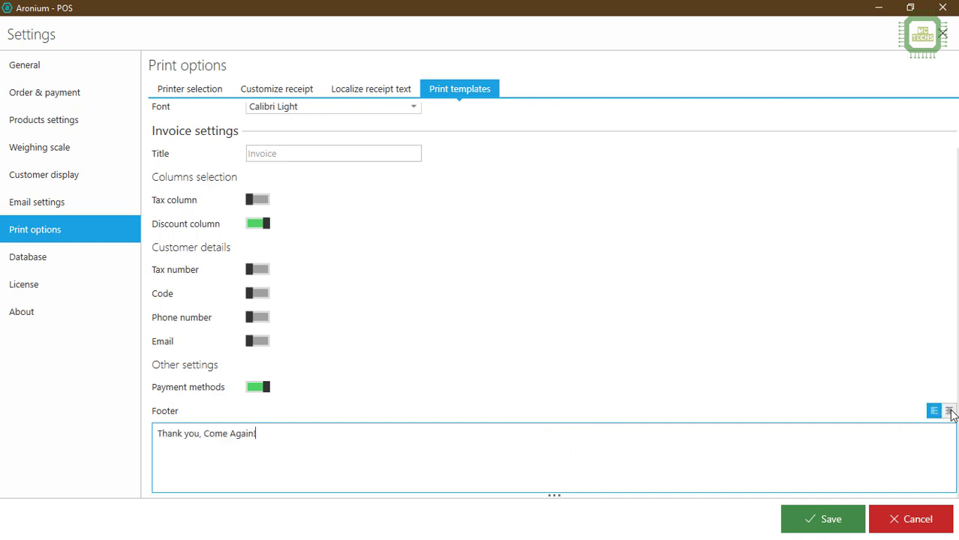
left_click(949, 412)
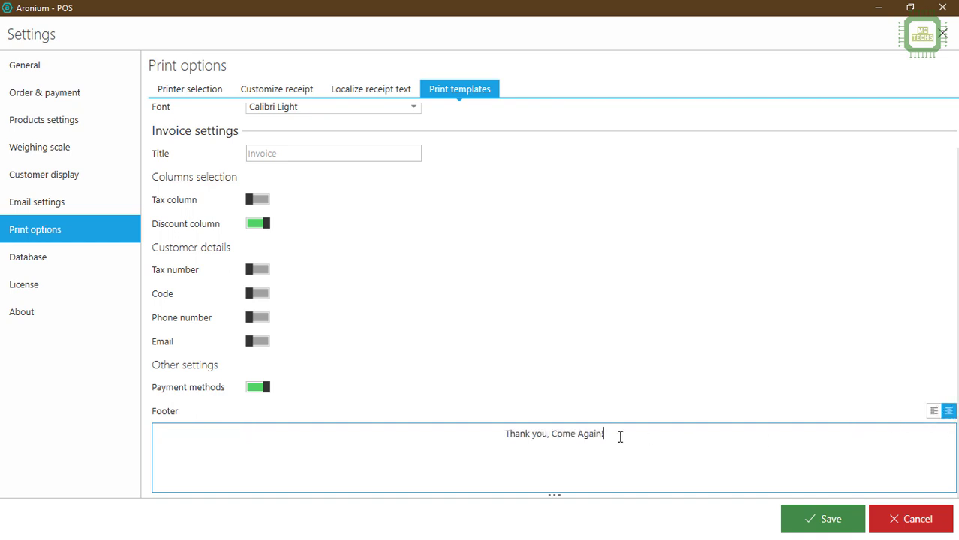
mouse_move(553, 494)
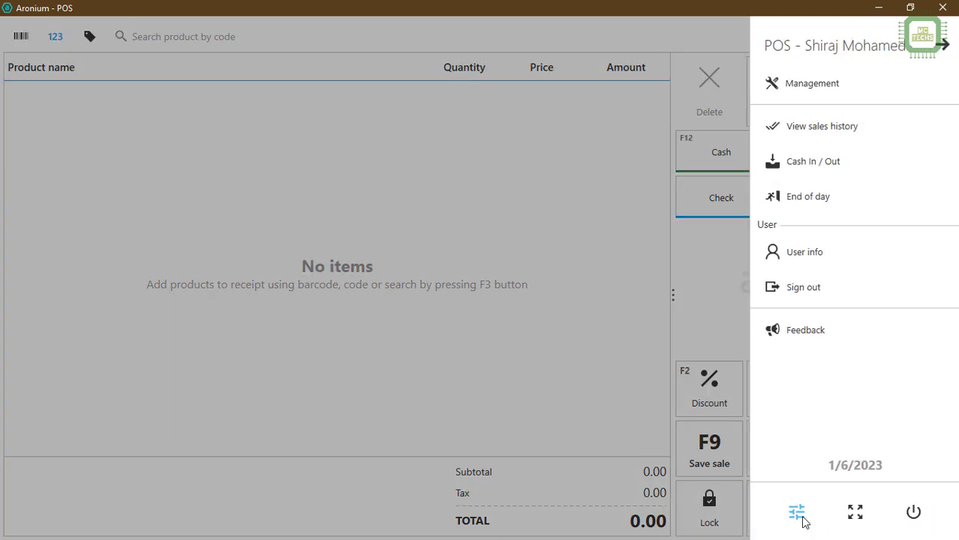
- Reopen Settings on Print options with the EPSON TM-T81III Receipt printer shown
left_click(796, 512)
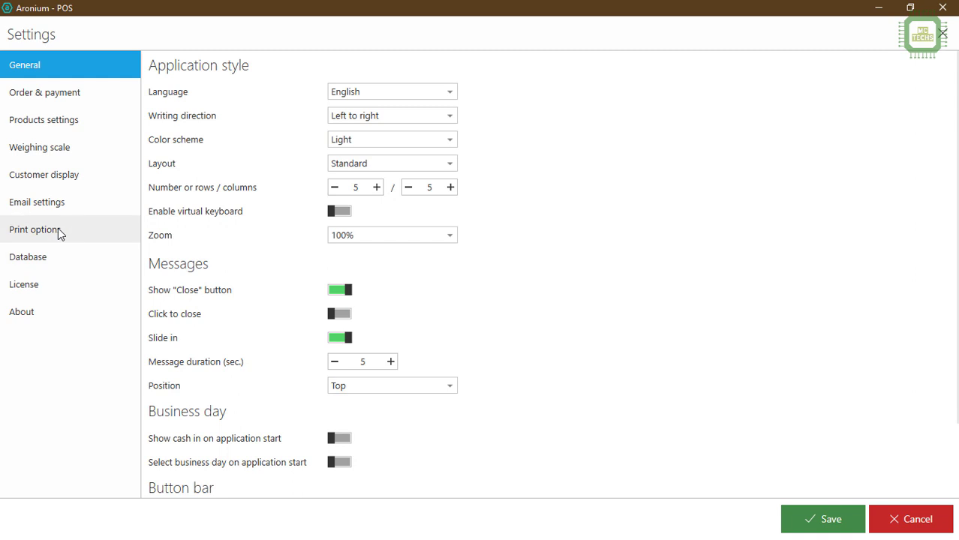
left_click(35, 230)
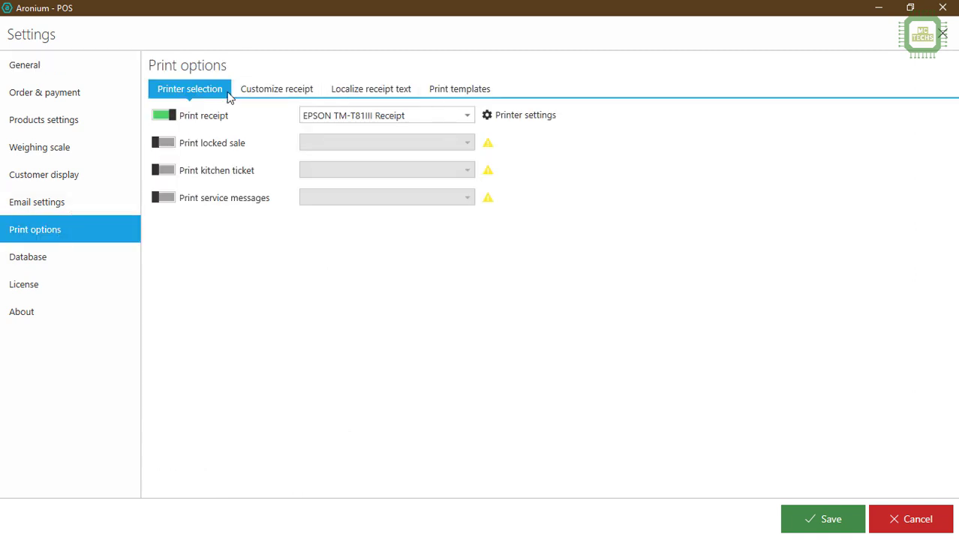
mouse_move(345, 120)
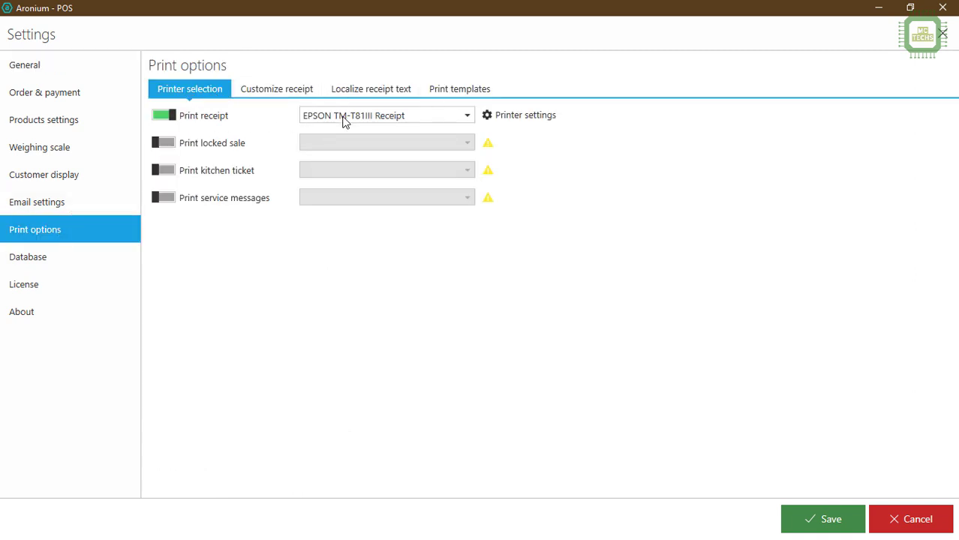
mouse_move(432, 115)
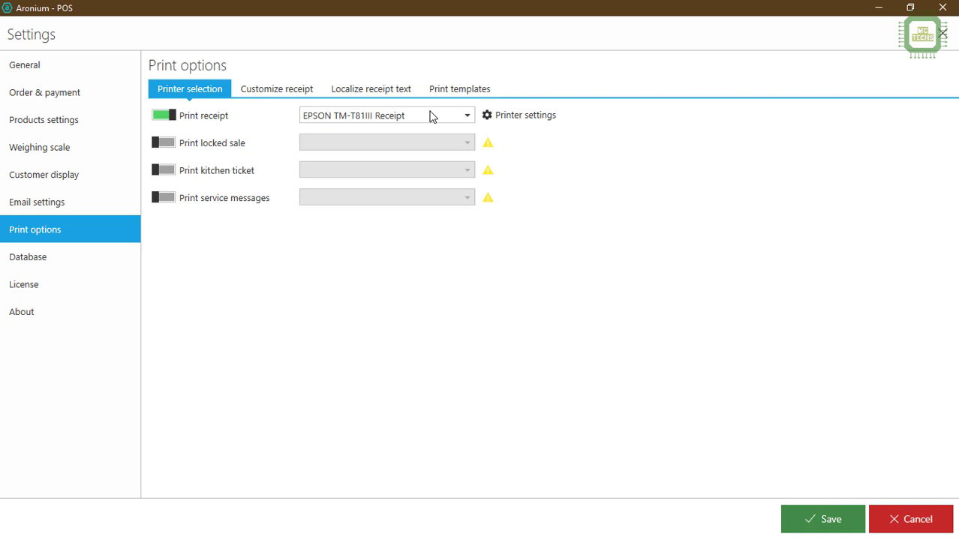
mouse_move(518, 115)
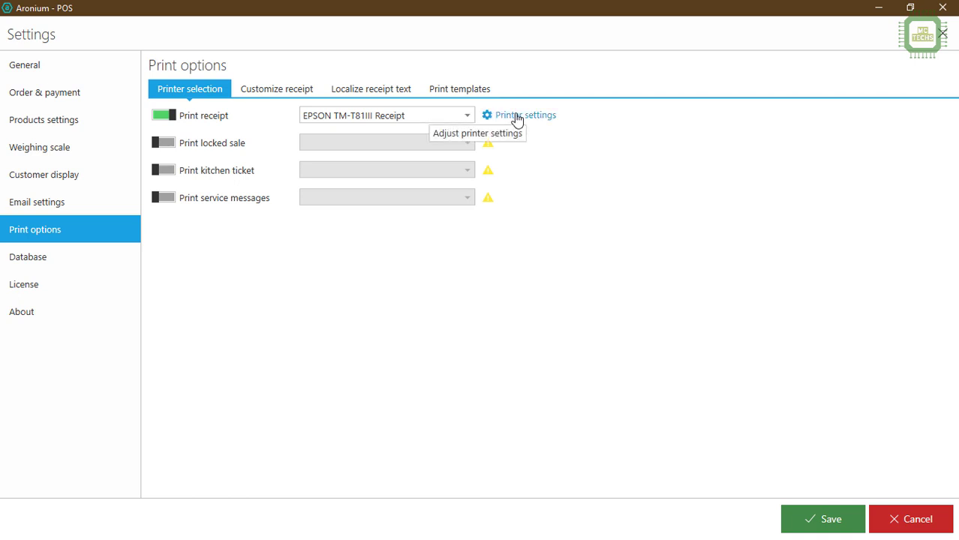
mouse_move(536, 119)
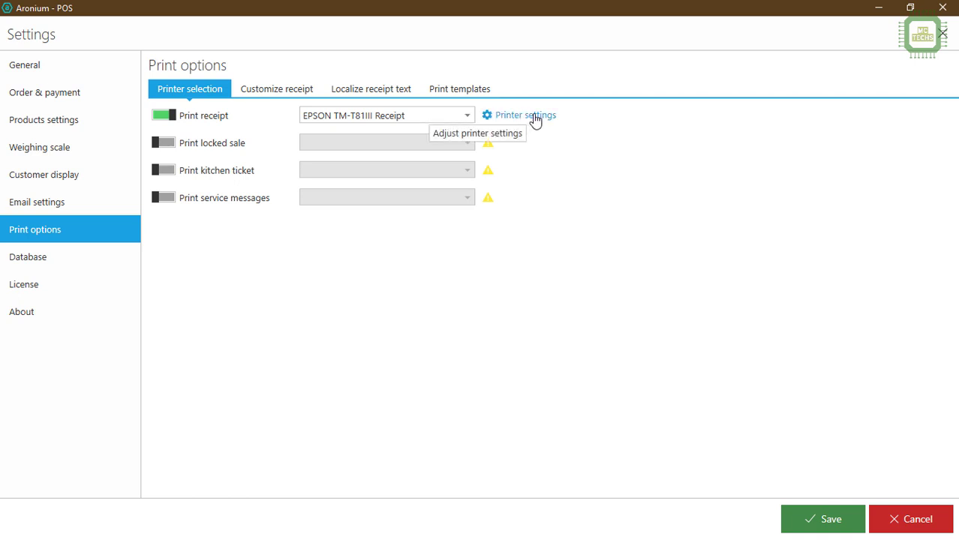
- Reduce the EPSON receipt printer font size to 90%, keeping Arial as font family
left_click(525, 115)
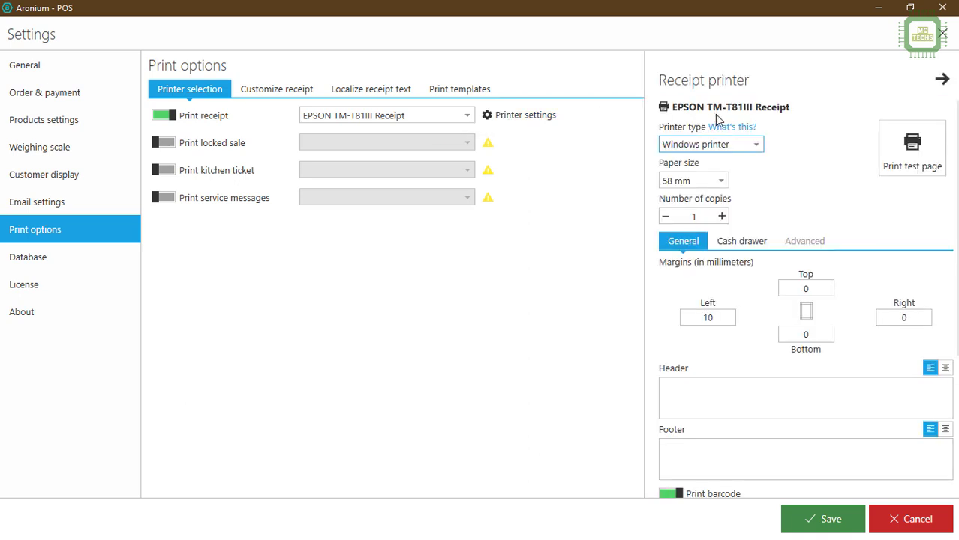
mouse_move(719, 122)
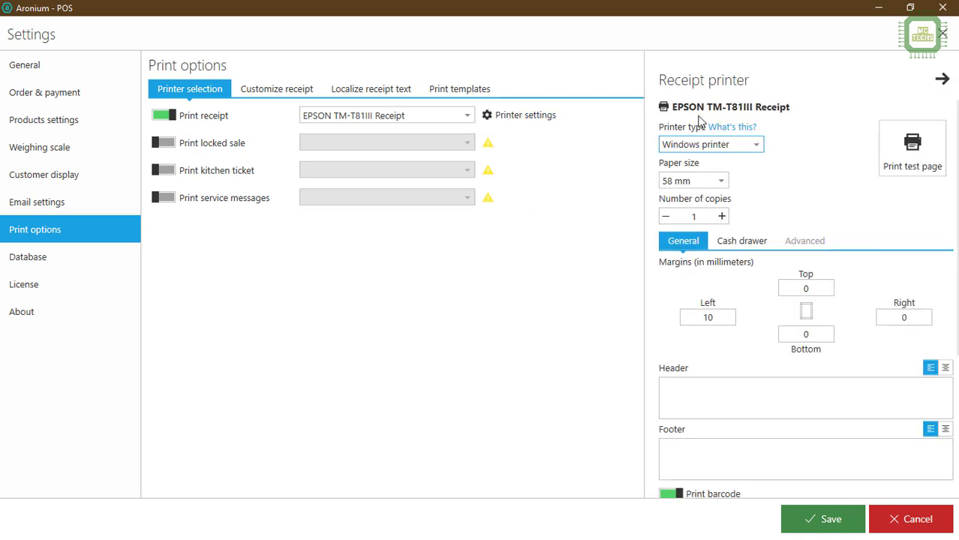
scroll("down", 3)
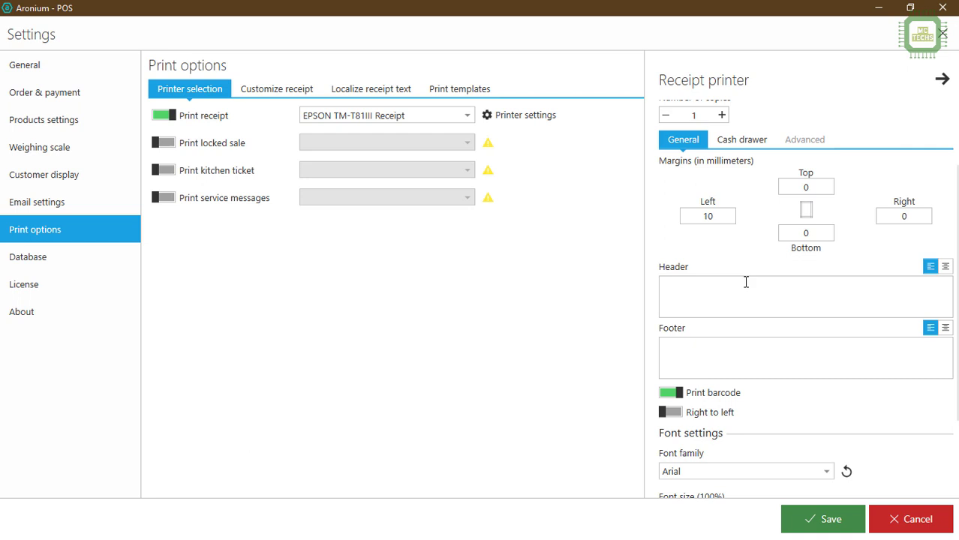
scroll("down", 3)
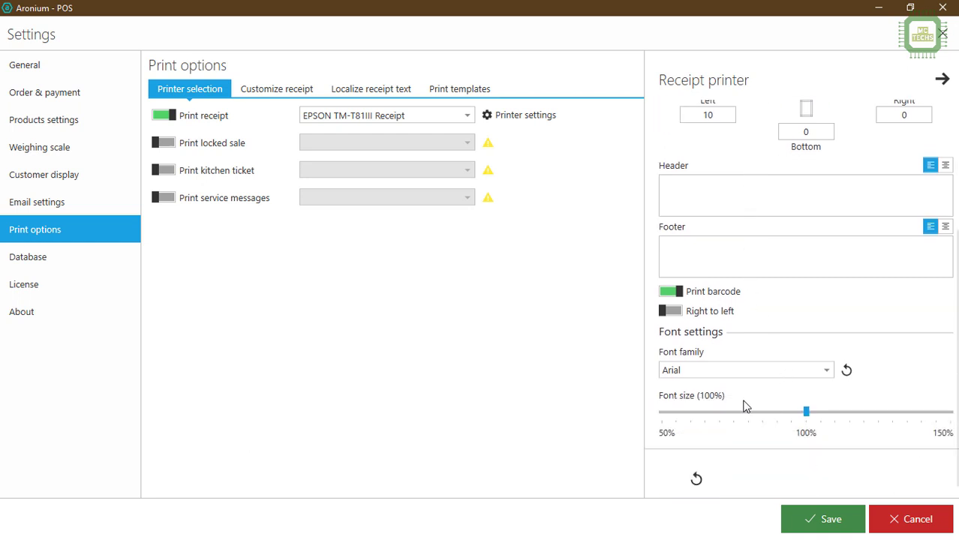
mouse_move(806, 411)
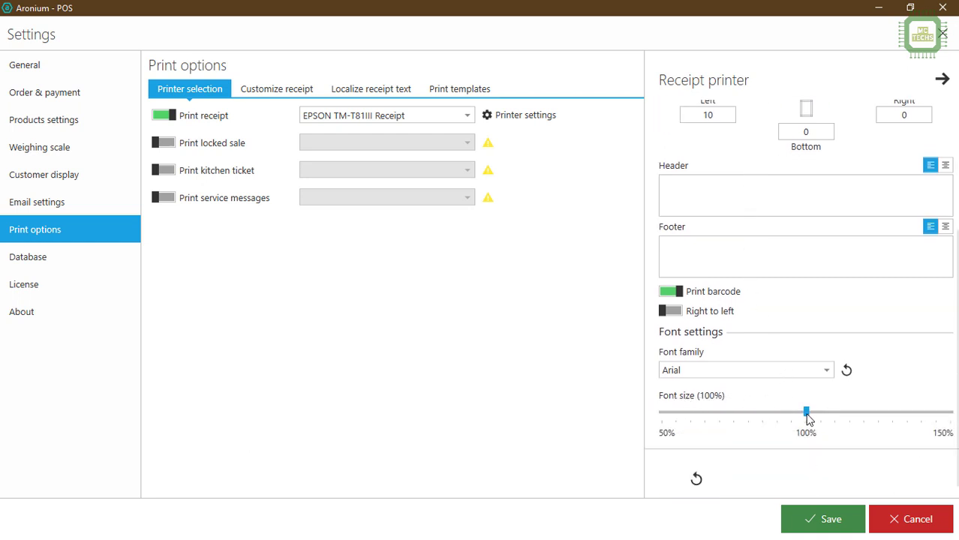
left_click_drag(806, 412, 777, 412)
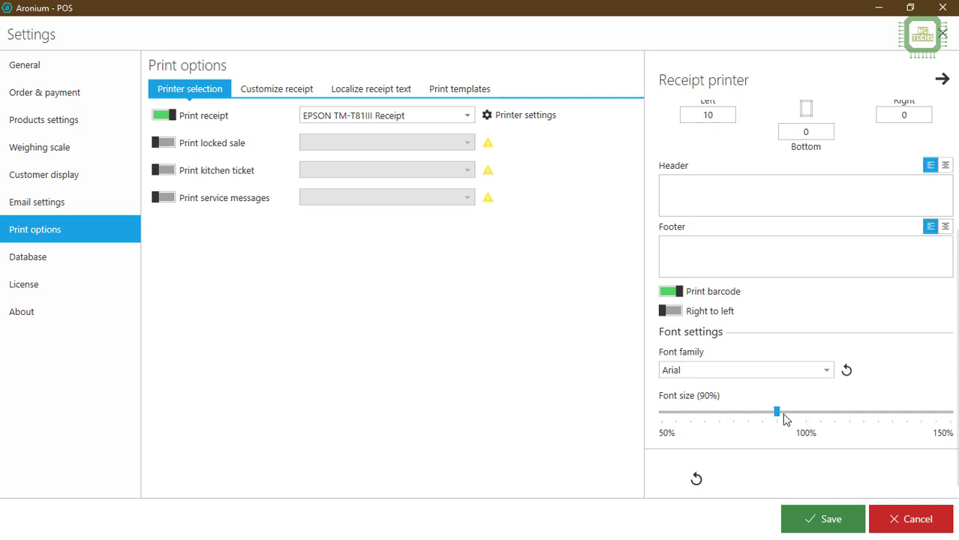
mouse_move(825, 375)
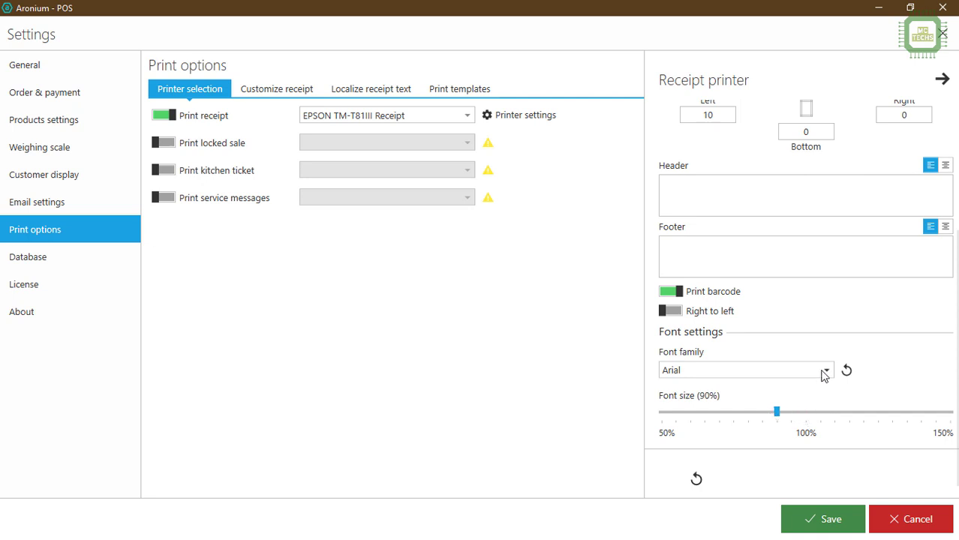
left_click(826, 369)
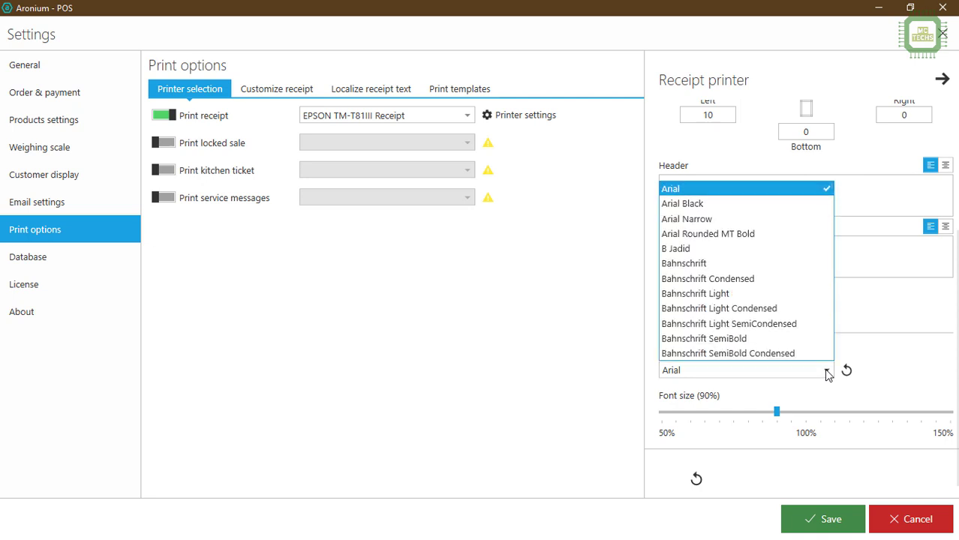
left_click(671, 189)
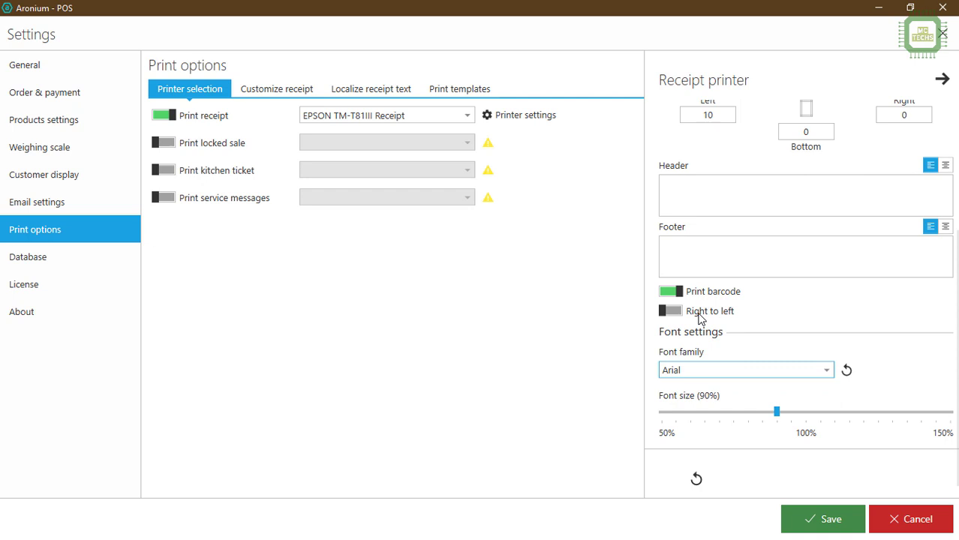
mouse_move(718, 329)
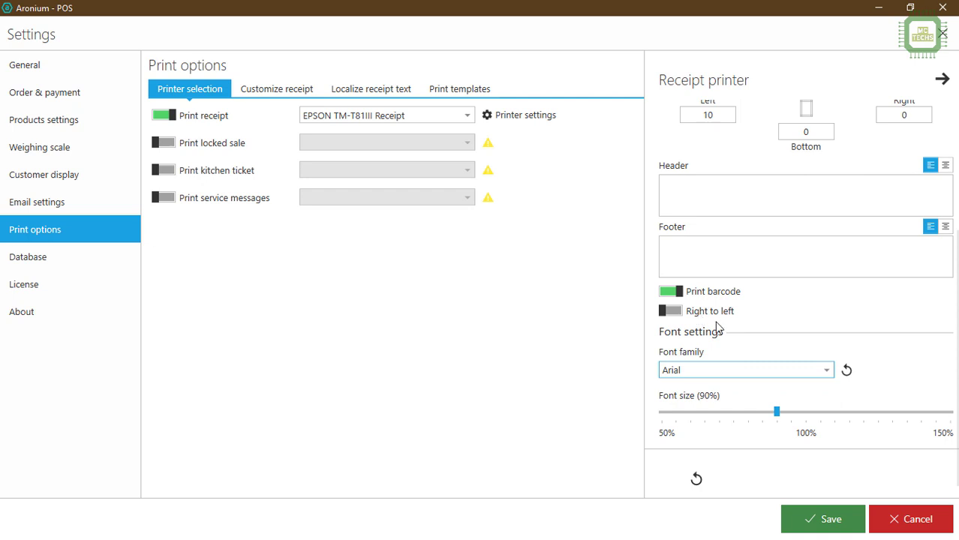
scroll("up", 3)
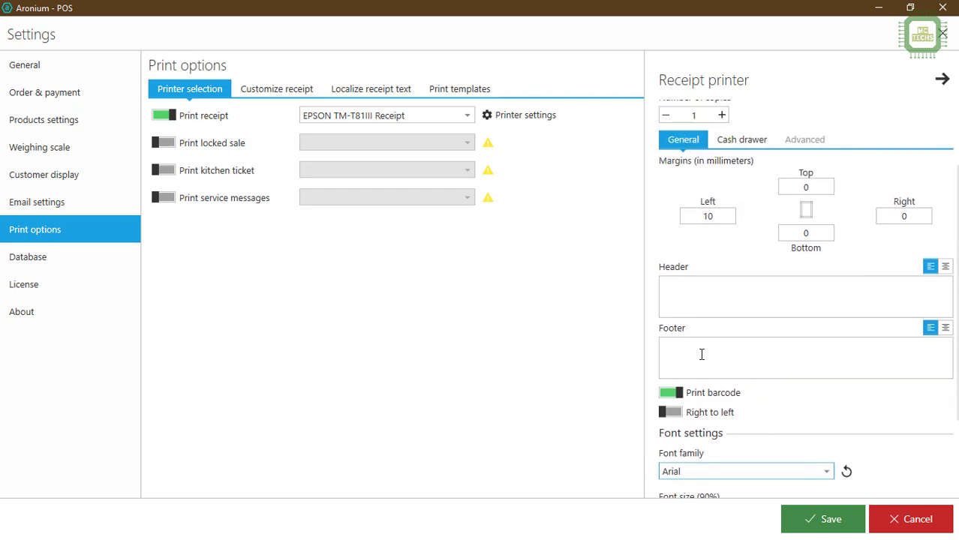
- Enter the receipt footer 'Thank you, Come Again!' and keep copies at 1
left_click(805, 358)
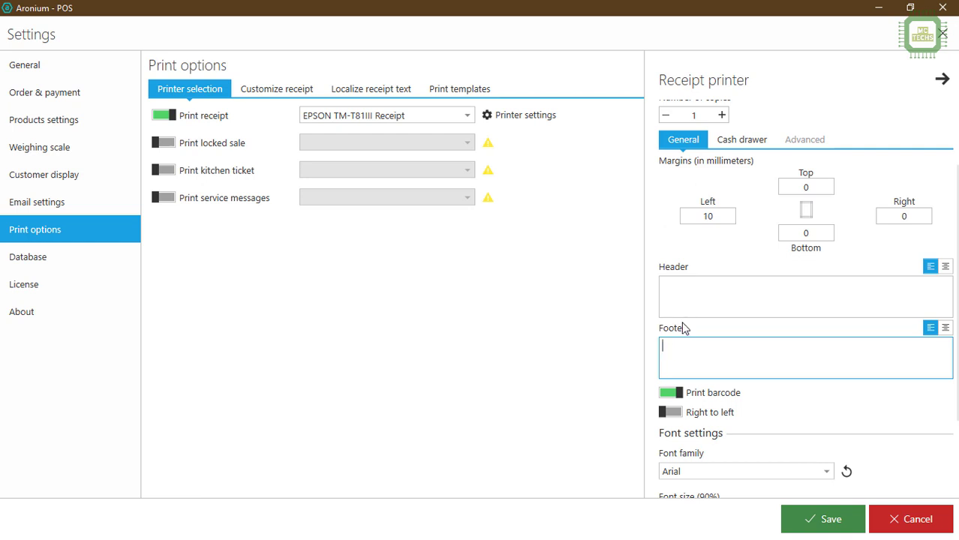
type("Thank you, Come Again!")
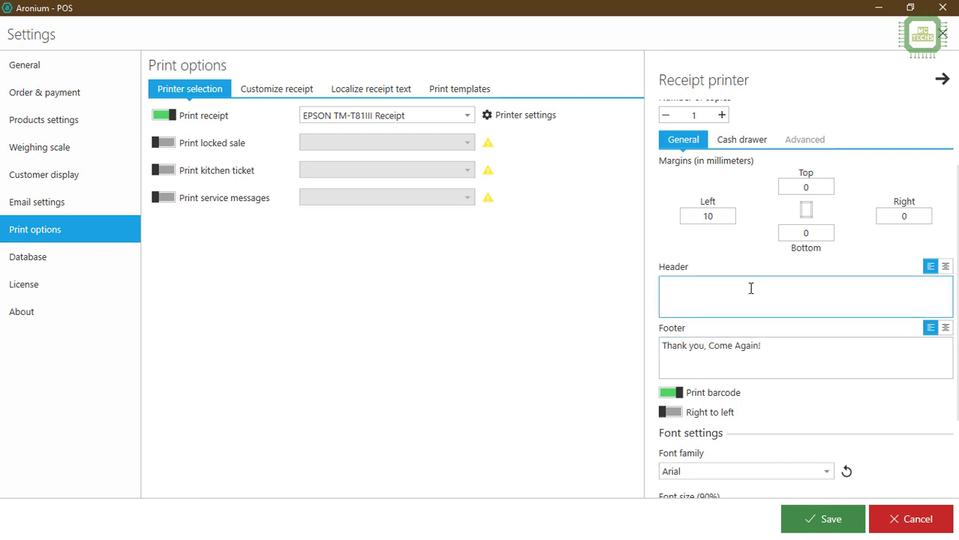
mouse_move(711, 304)
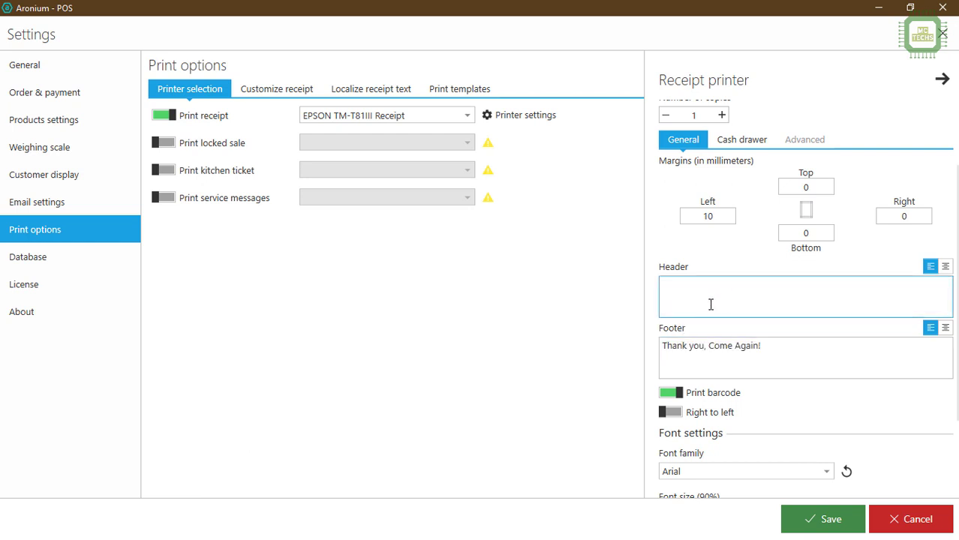
scroll("up", 3)
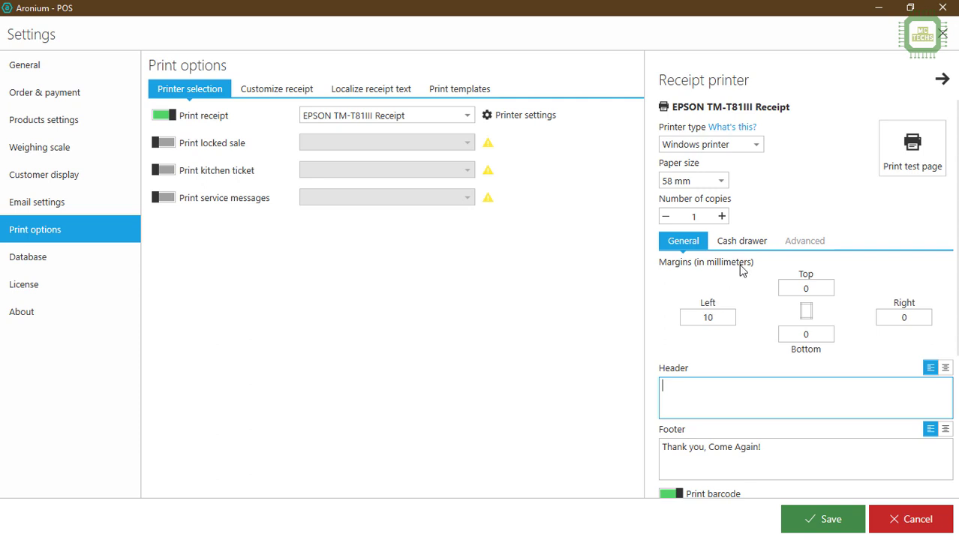
mouse_move(716, 220)
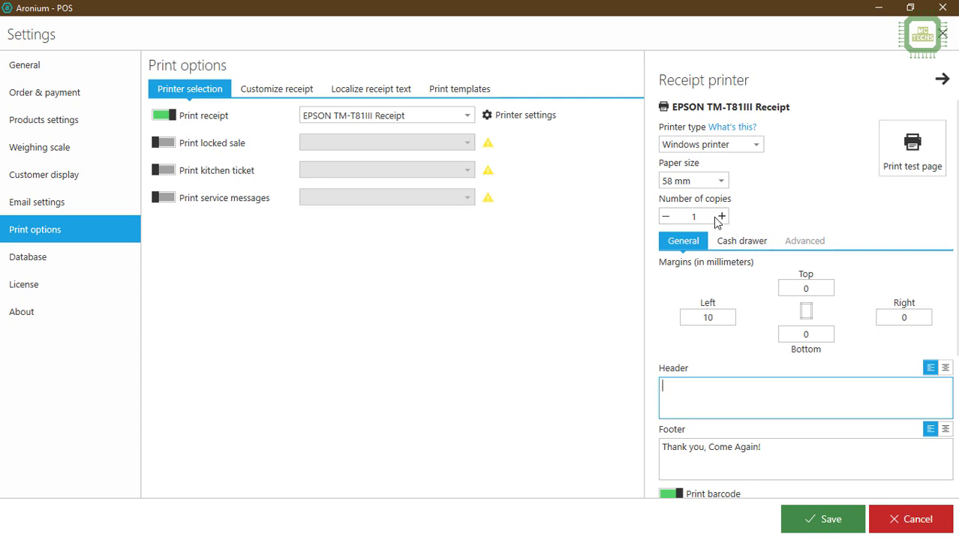
mouse_move(720, 218)
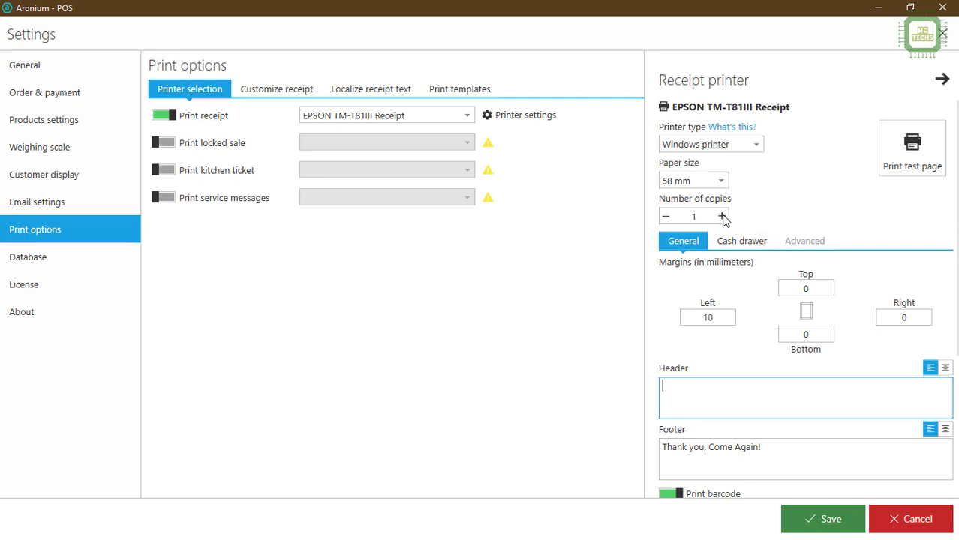
left_click(721, 217)
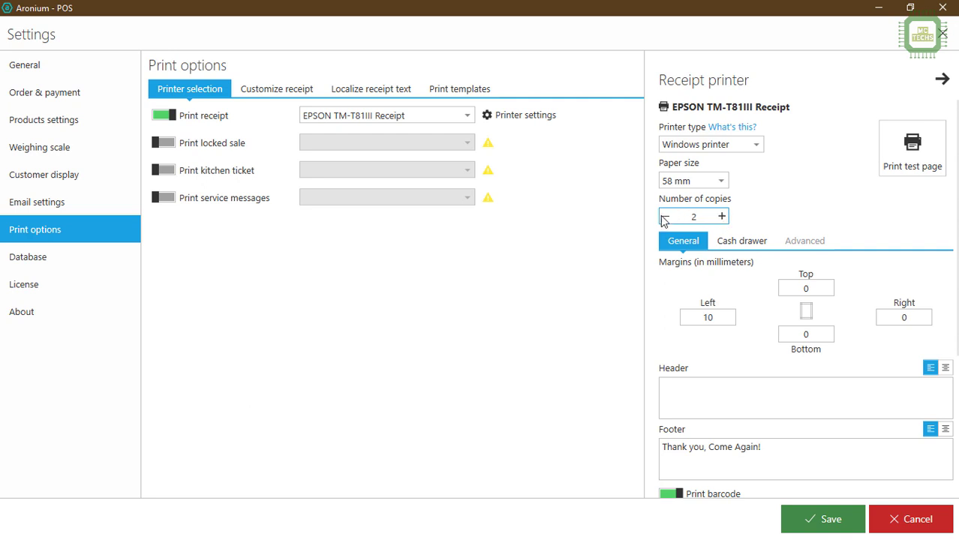
left_click(666, 216)
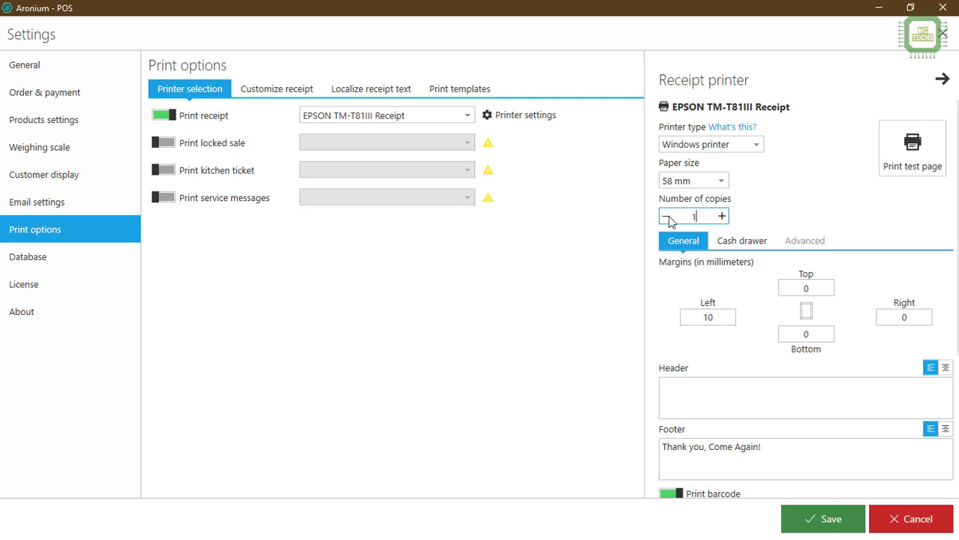
mouse_move(833, 450)
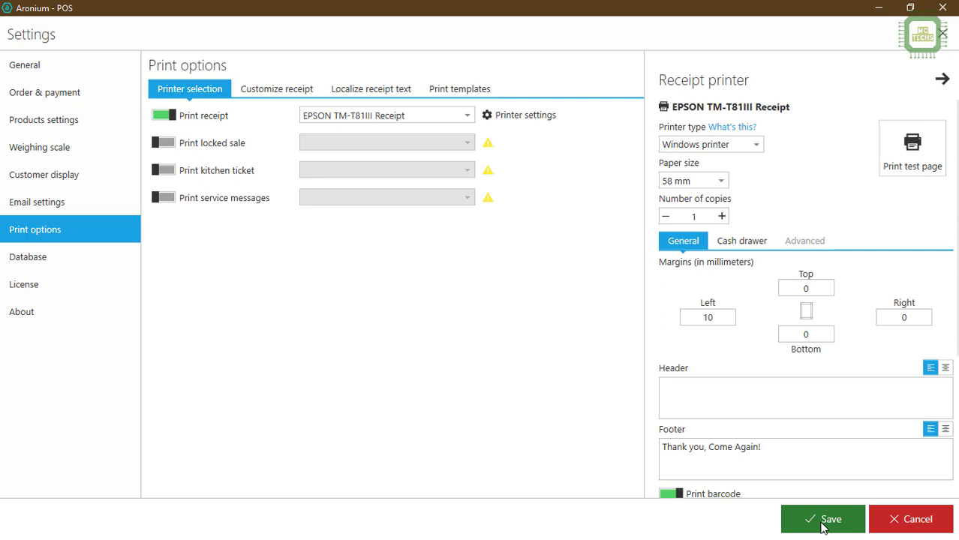
- Save the print settings and open the sales history from the main menu
left_click(822, 518)
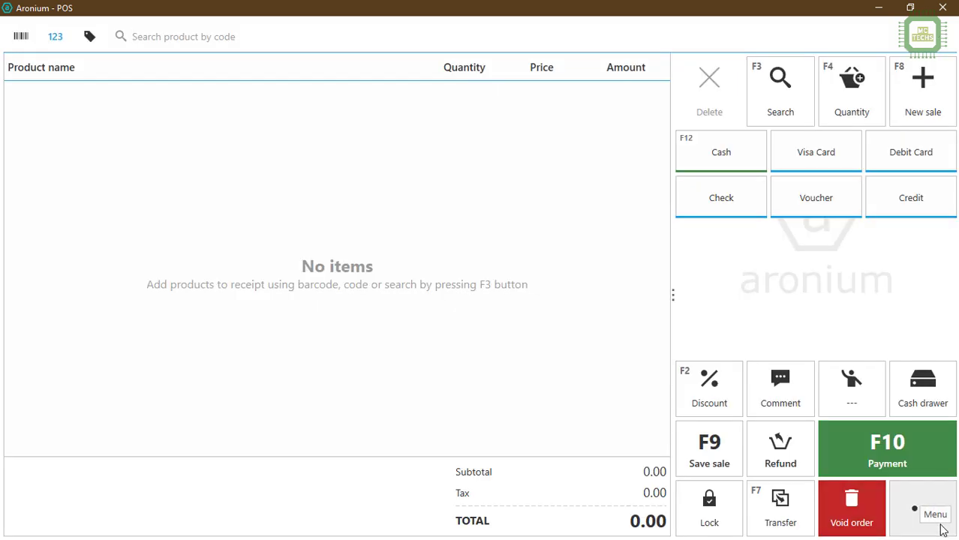
left_click(935, 514)
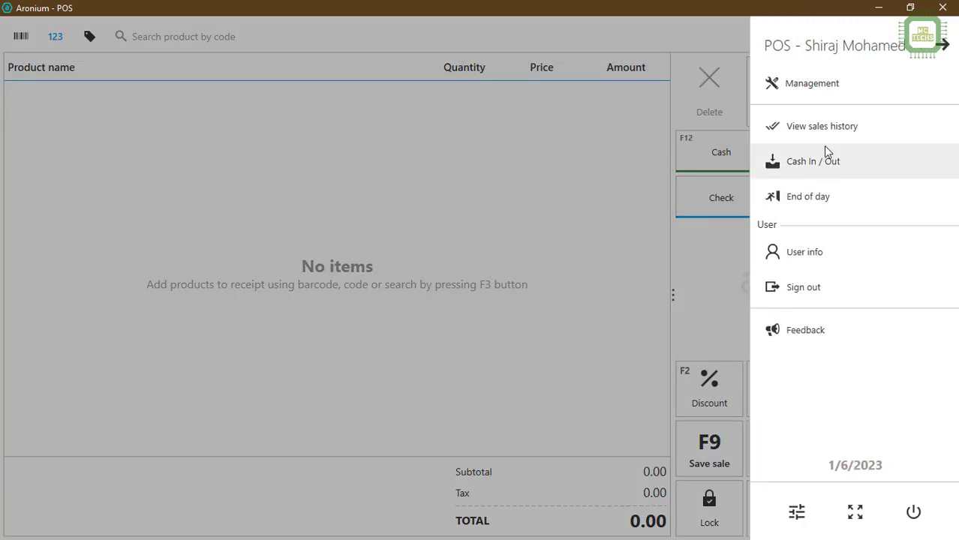
left_click(821, 125)
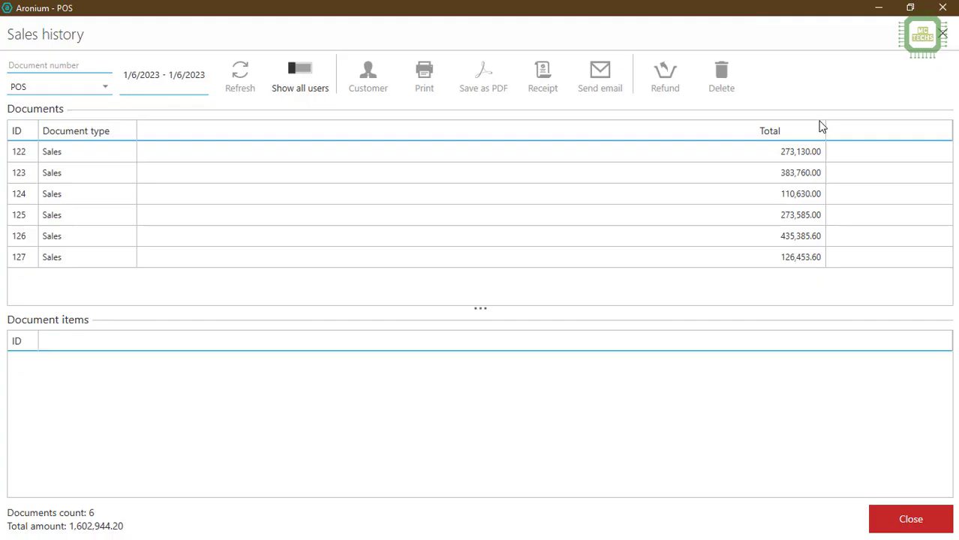
left_click(239, 75)
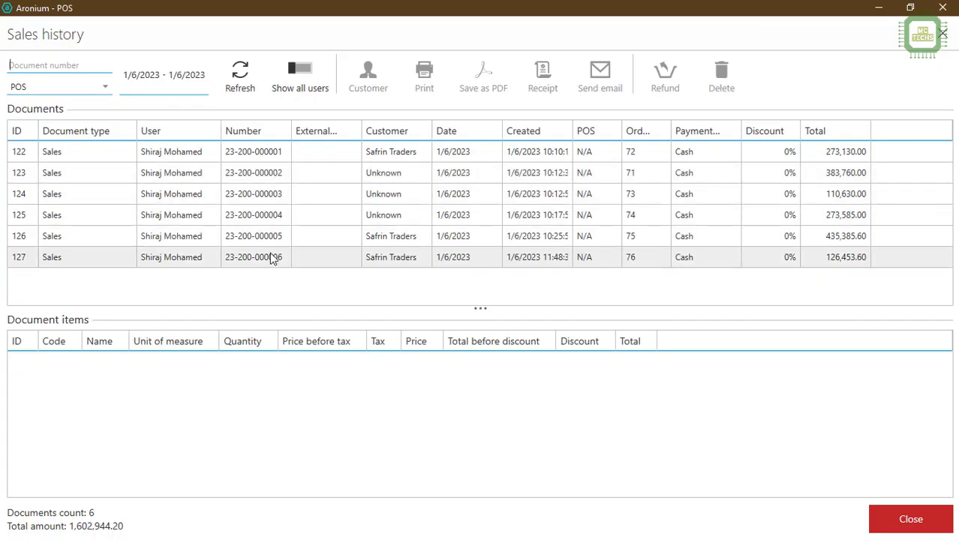
left_click(253, 236)
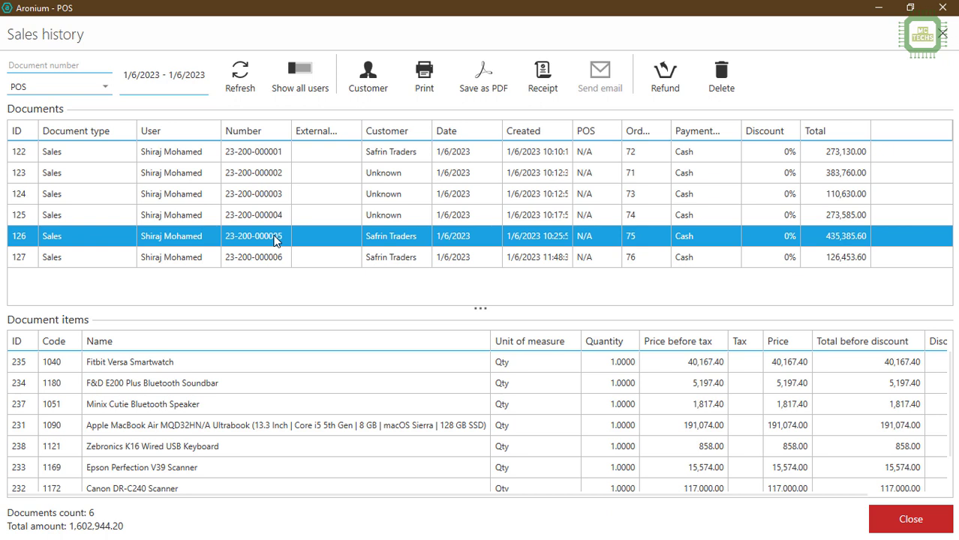
mouse_move(543, 75)
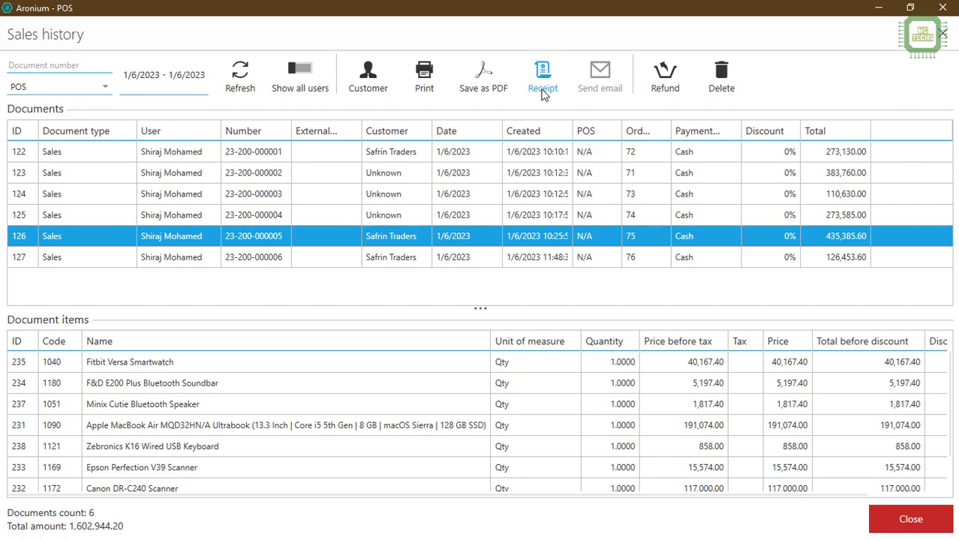
left_click(543, 76)
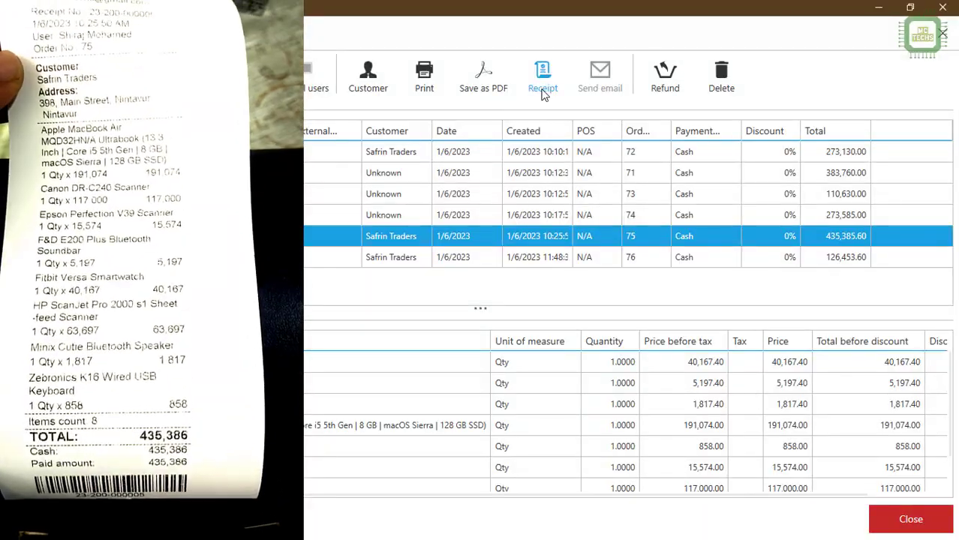